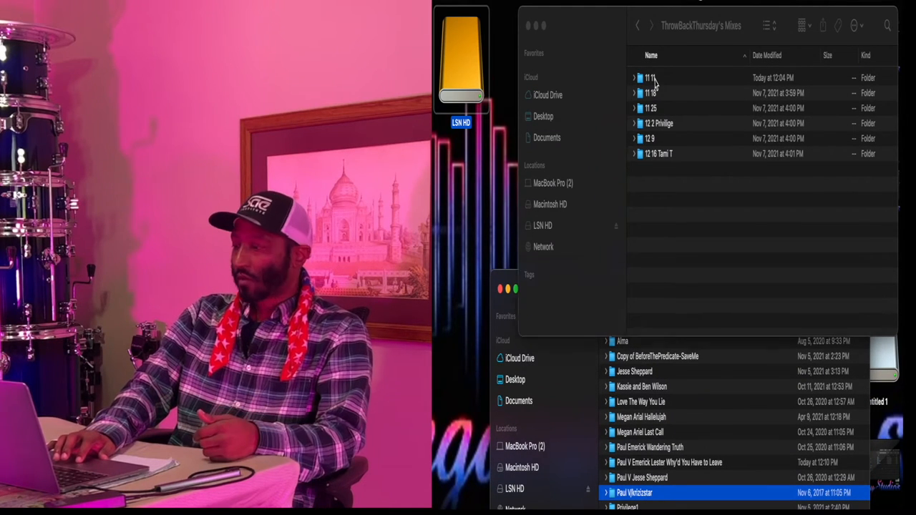
double_click(647, 77)
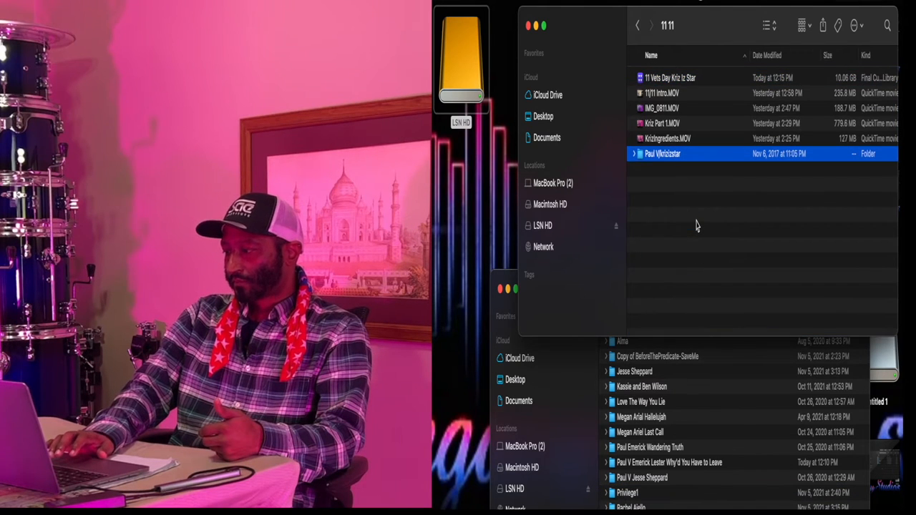
double_click(662, 154)
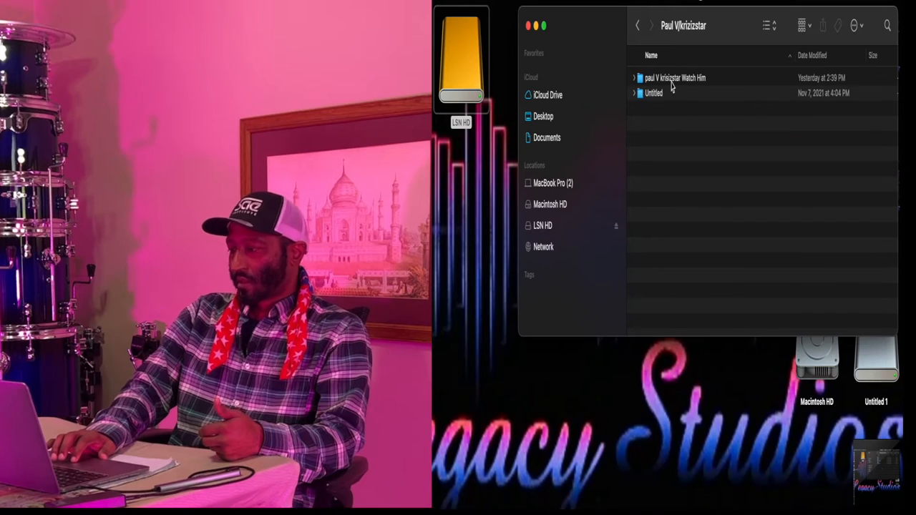
double_click(675, 77)
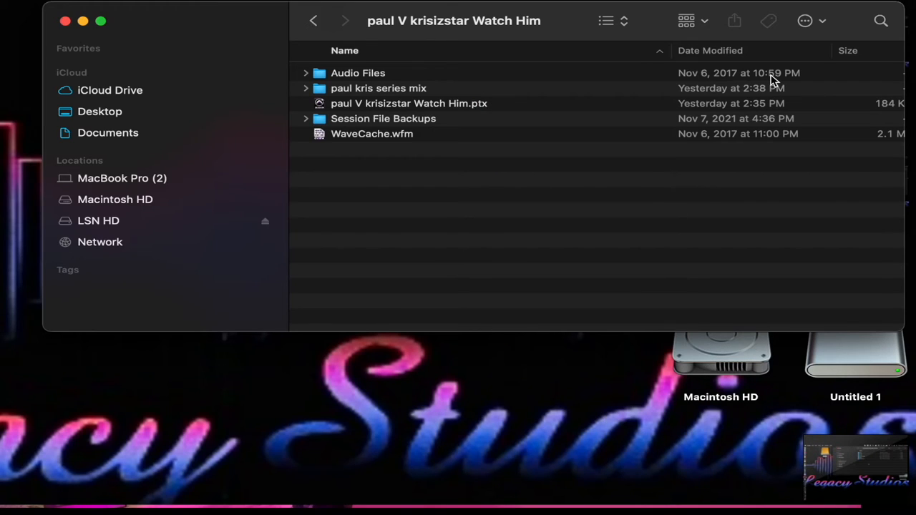
click(358, 72)
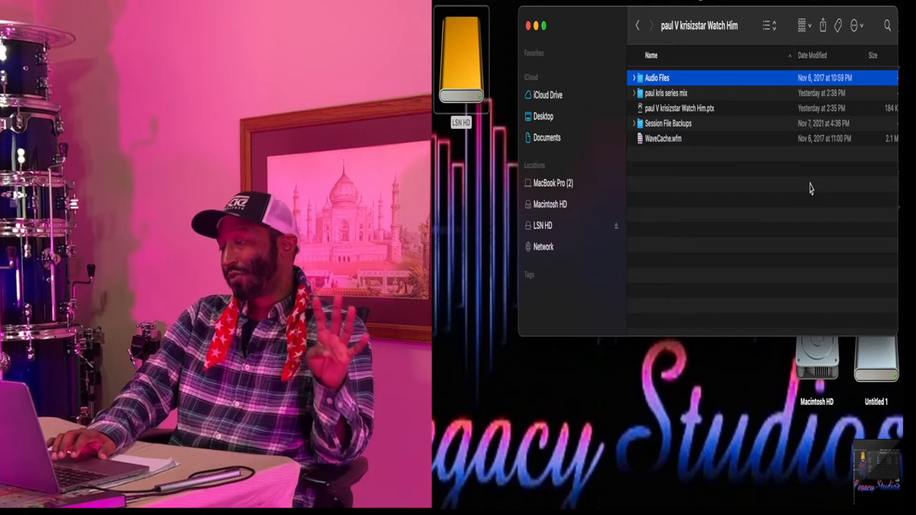
click(678, 108)
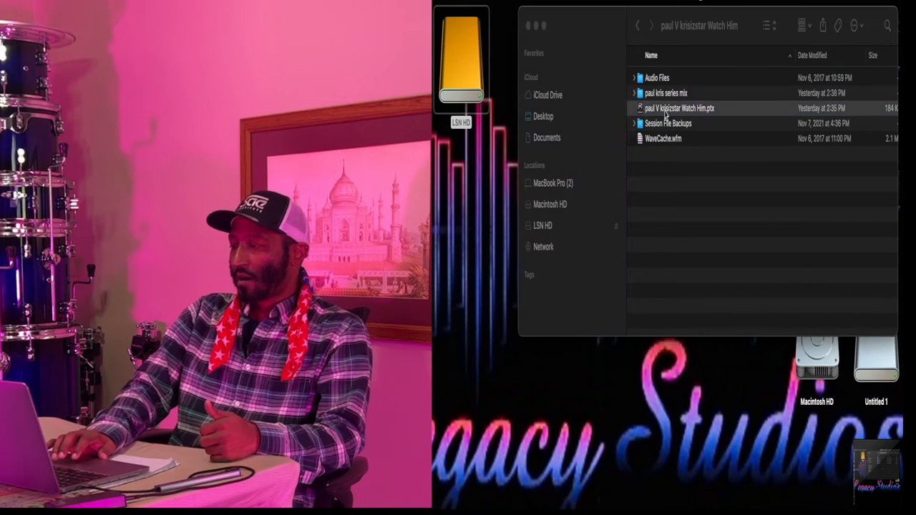
double_click(679, 108)
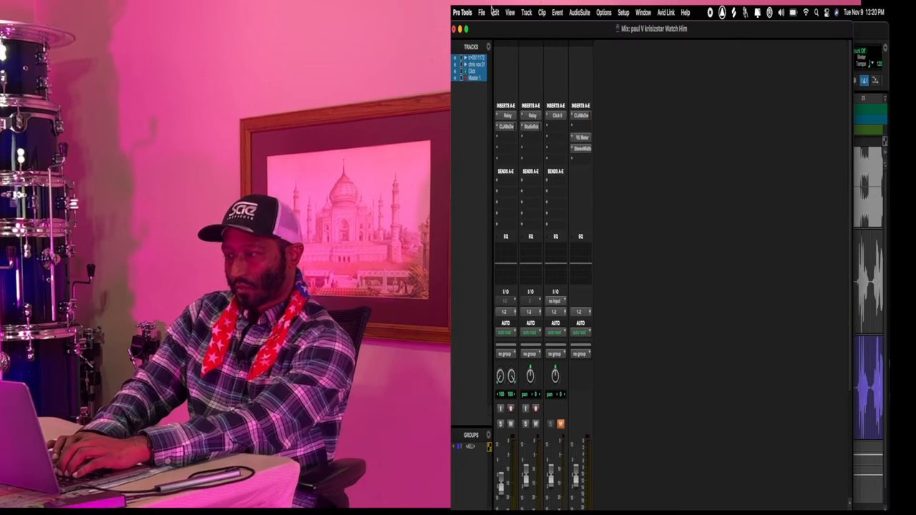
Start Save As with the name 'watch him now 1111 mix' and dismiss the illegal-character alert
click(481, 12)
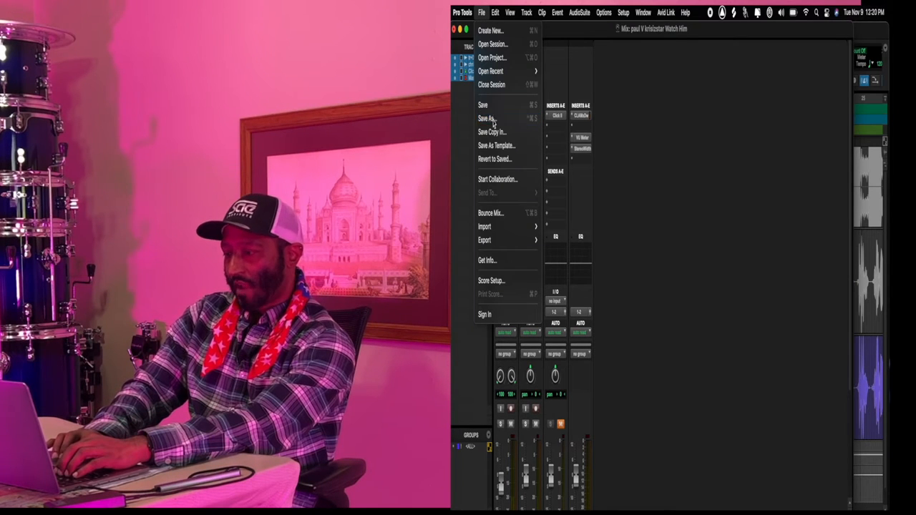
click(486, 118)
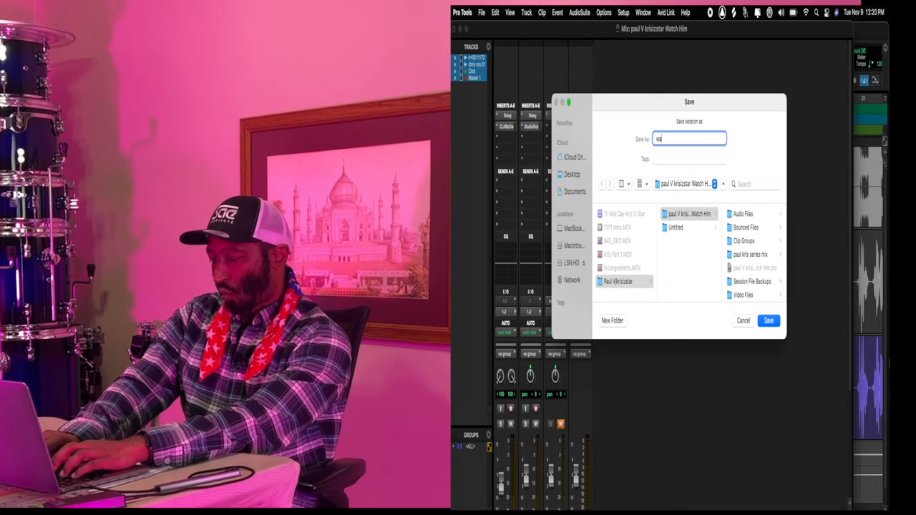
text(watch him now 1111 mix)
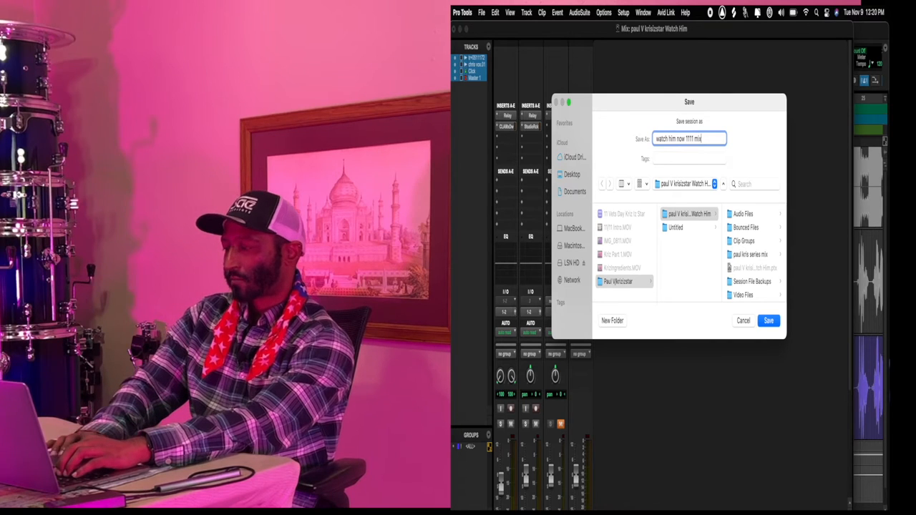
click(768, 321)
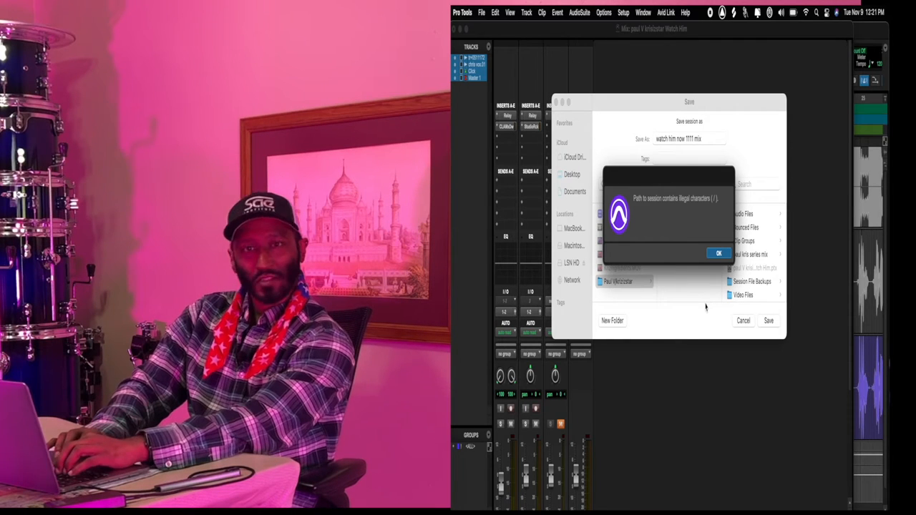
click(718, 254)
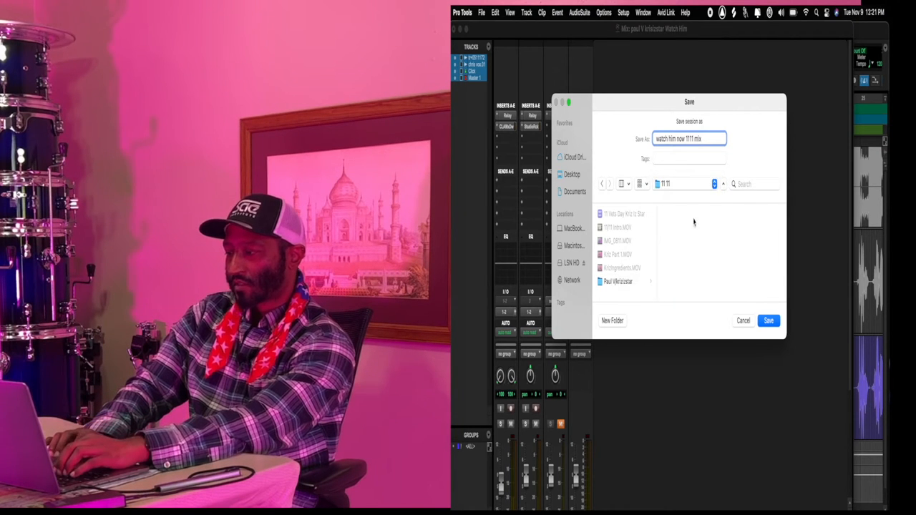
Create a 'Watch Him NOw' folder in 11 11 and save the session copy into it
click(612, 320)
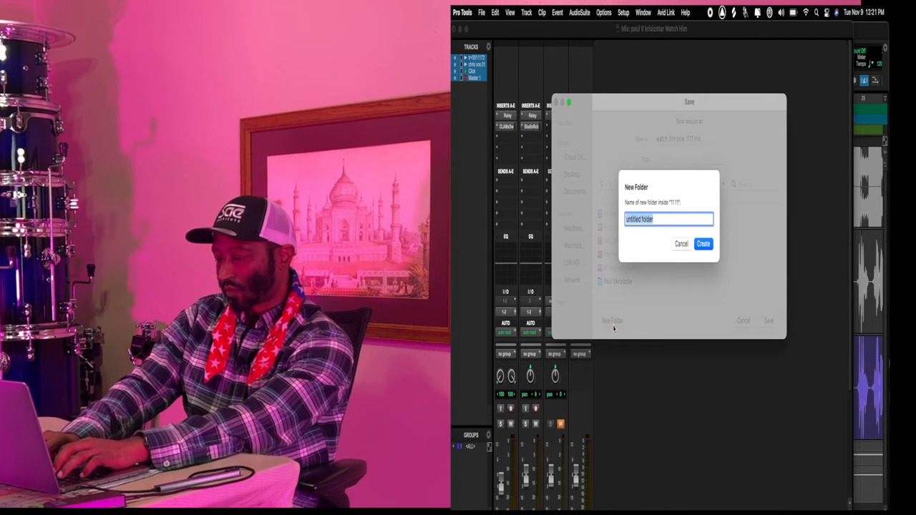
text(Watch Him NOw)
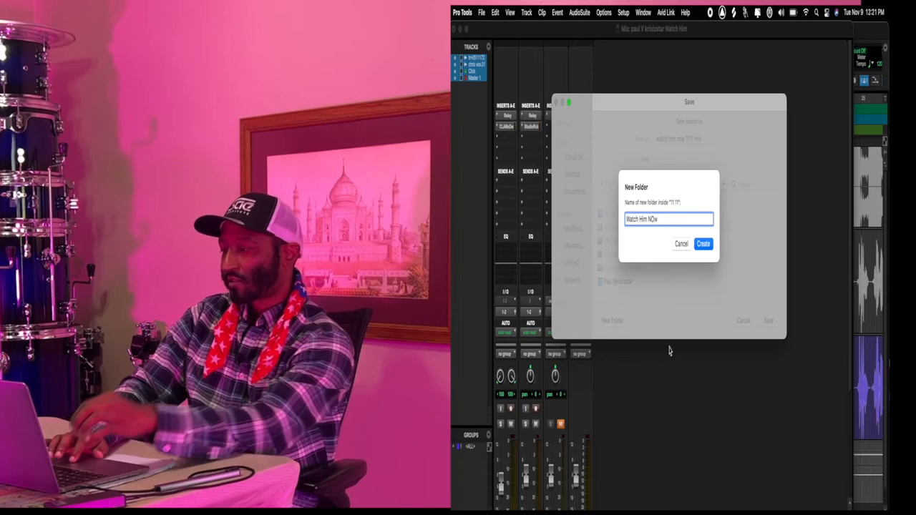
click(703, 244)
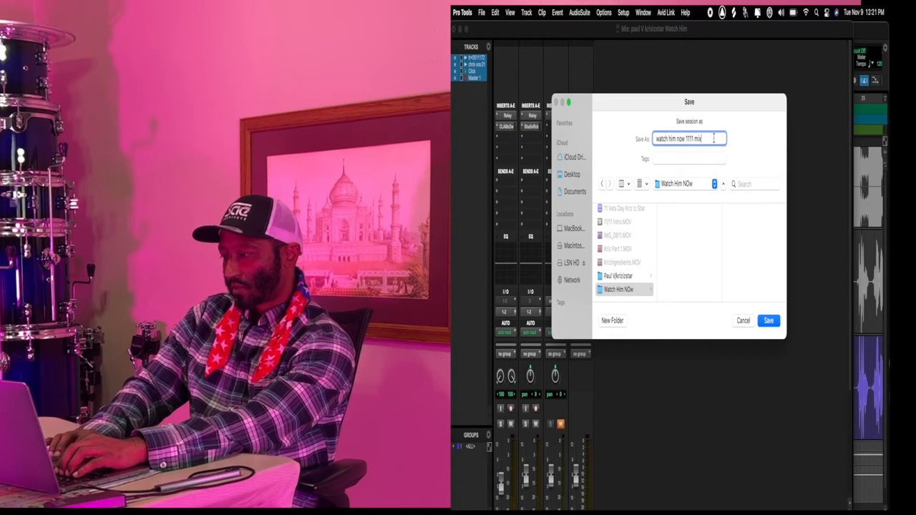
click(768, 320)
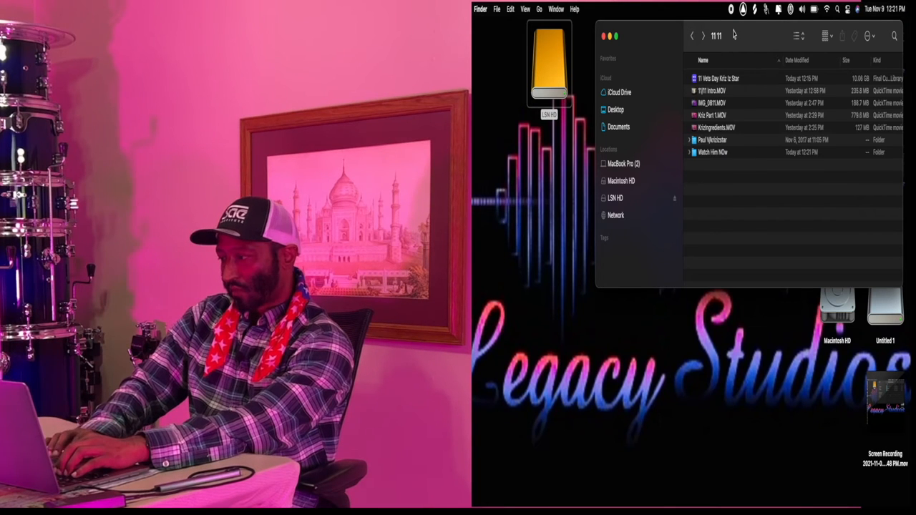
Open the watch him now 1111 mix session from Watch Him NOw, discarding the old session's changes
double_click(713, 152)
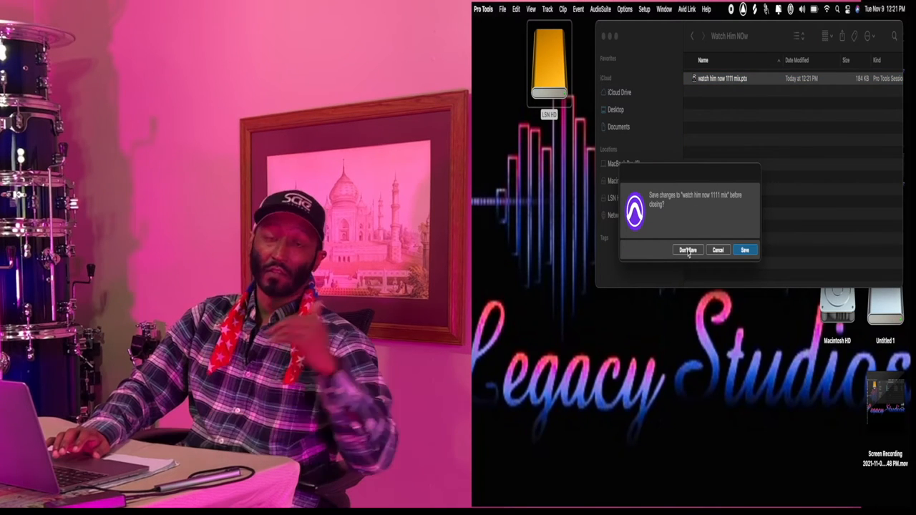
click(686, 250)
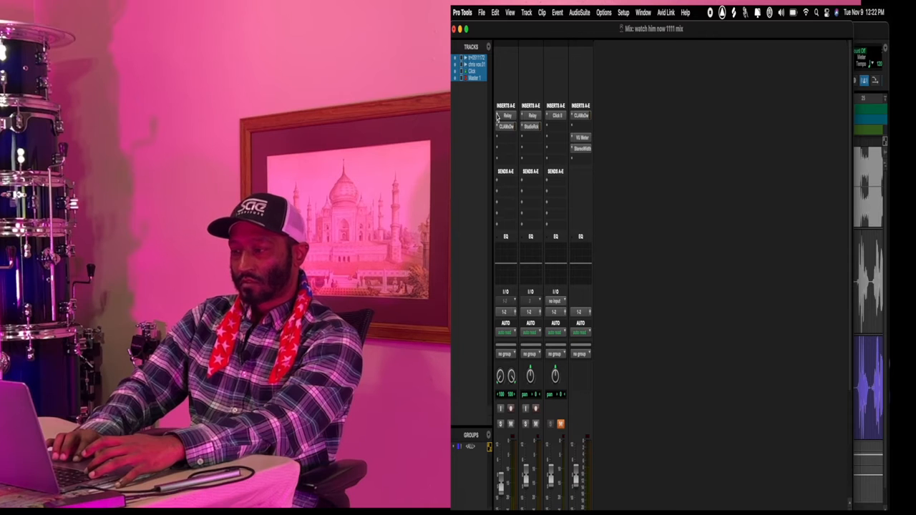
click(507, 116)
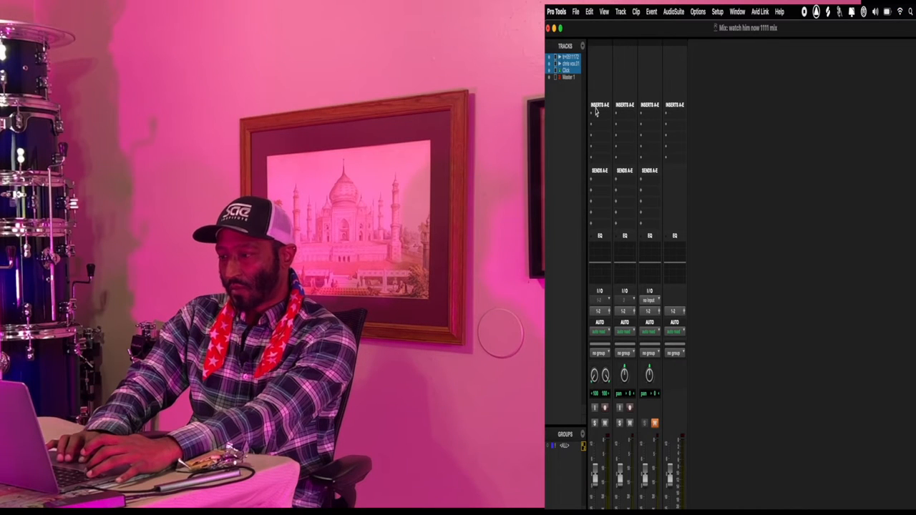
Insert Trim on the beat, vocal and click tracks, lowering the beat's gain to about -5 dB
click(600, 112)
text(t)
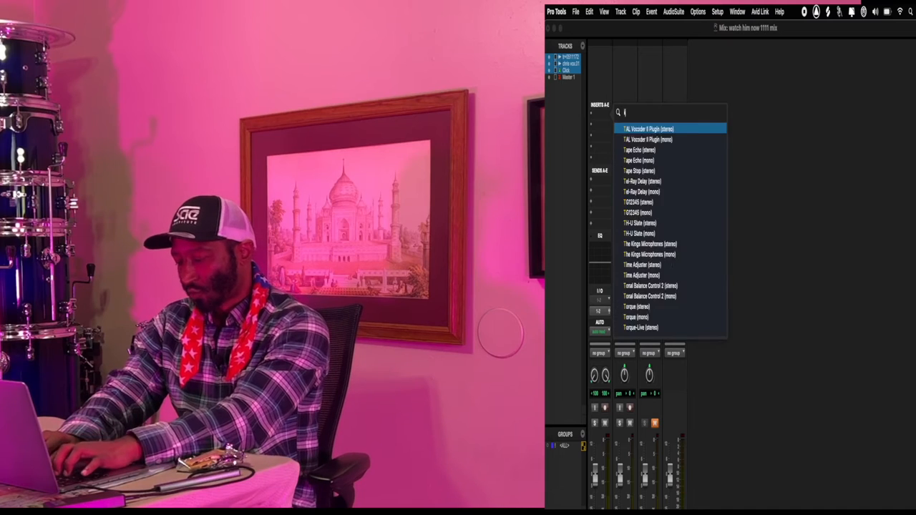
click(644, 115)
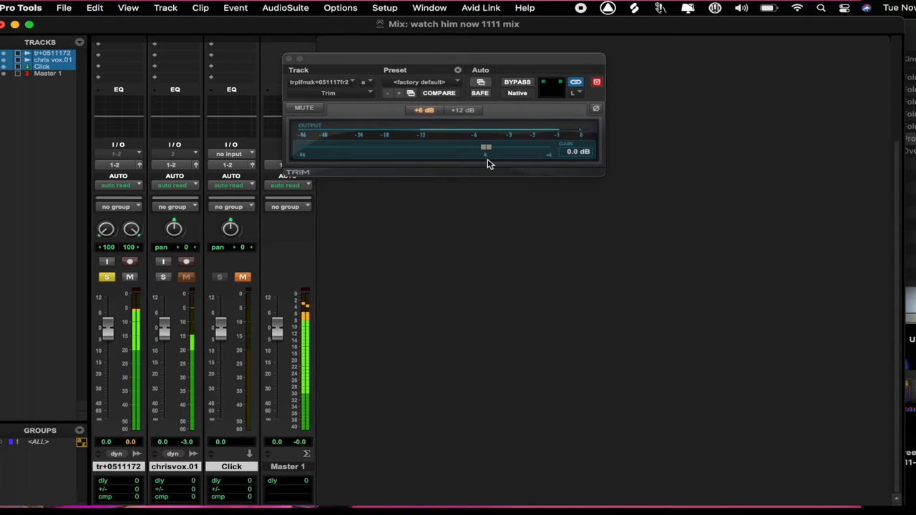
drag(484, 151, 457, 151)
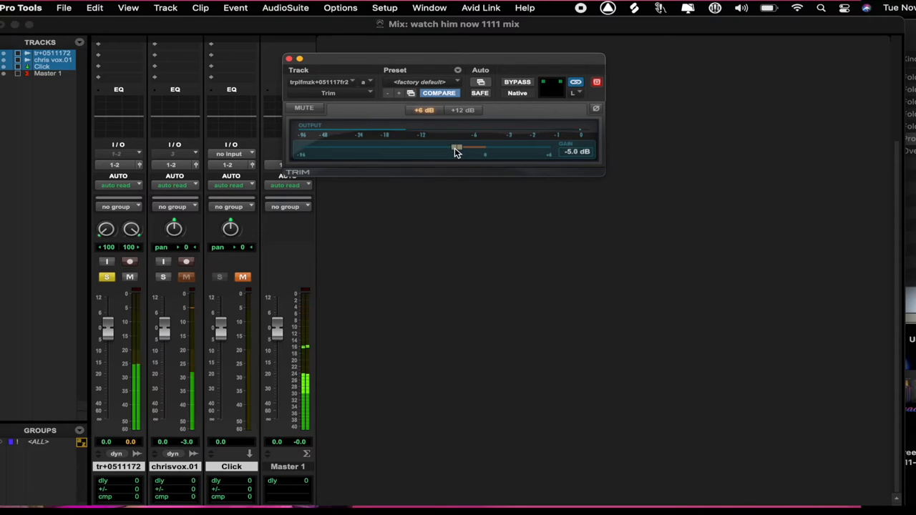
drag(456, 148, 450, 150)
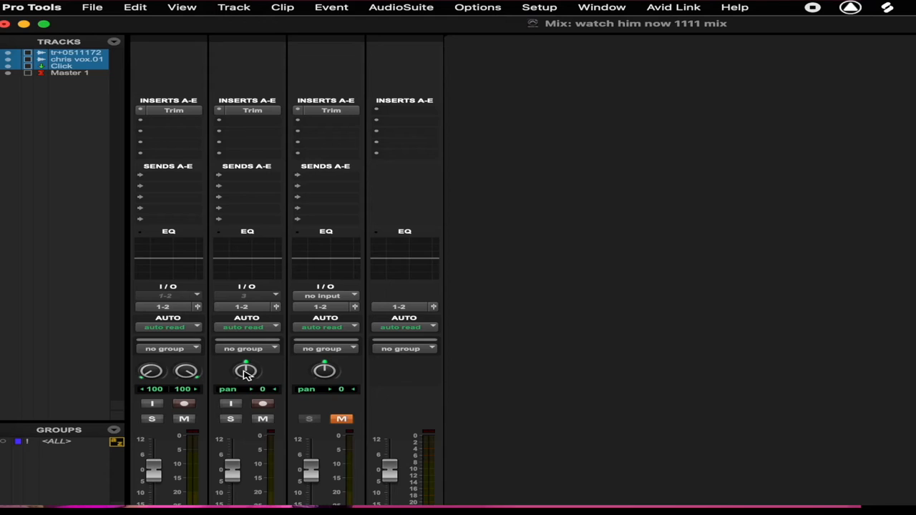
Solo chris vox.01 and raise its Trim gain to about +1.1 dB
click(230, 419)
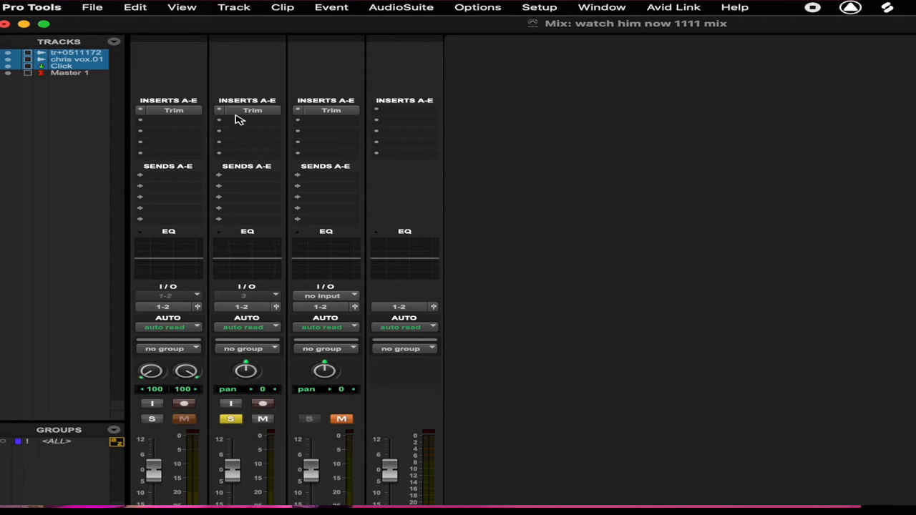
click(253, 110)
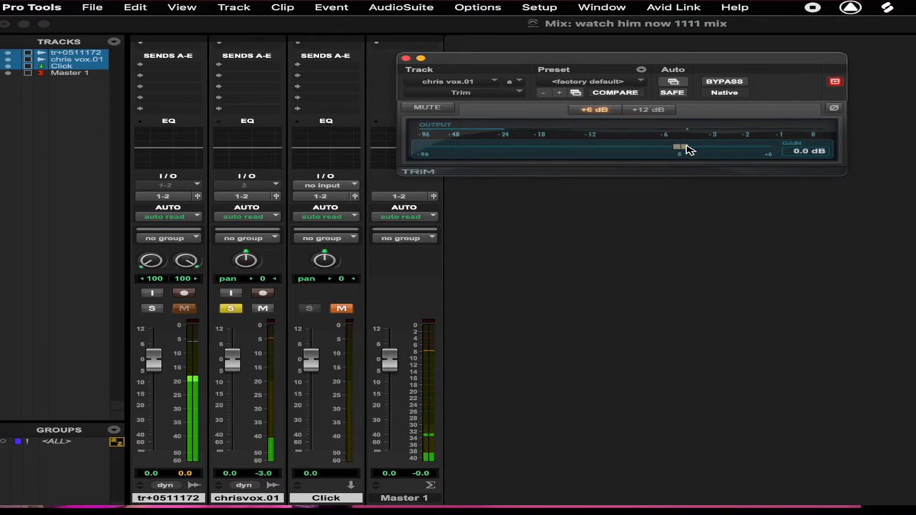
drag(678, 146, 679, 147)
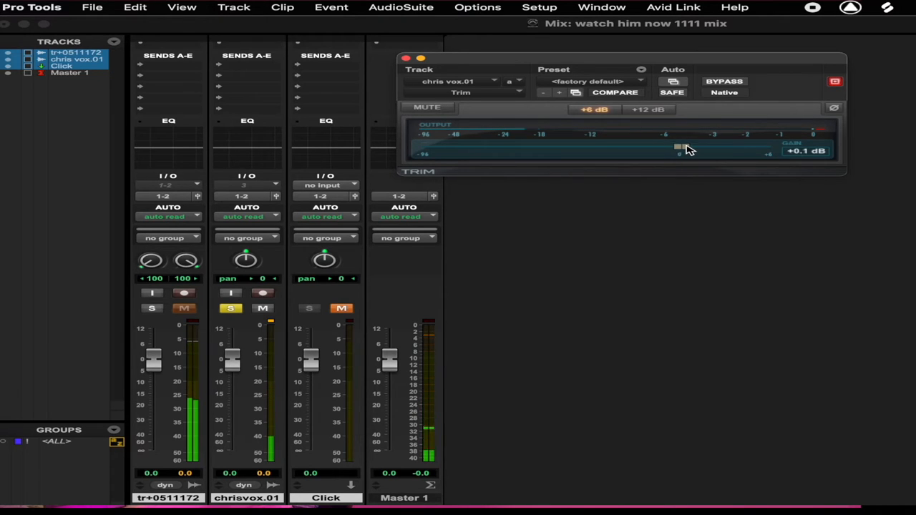
drag(678, 147, 689, 147)
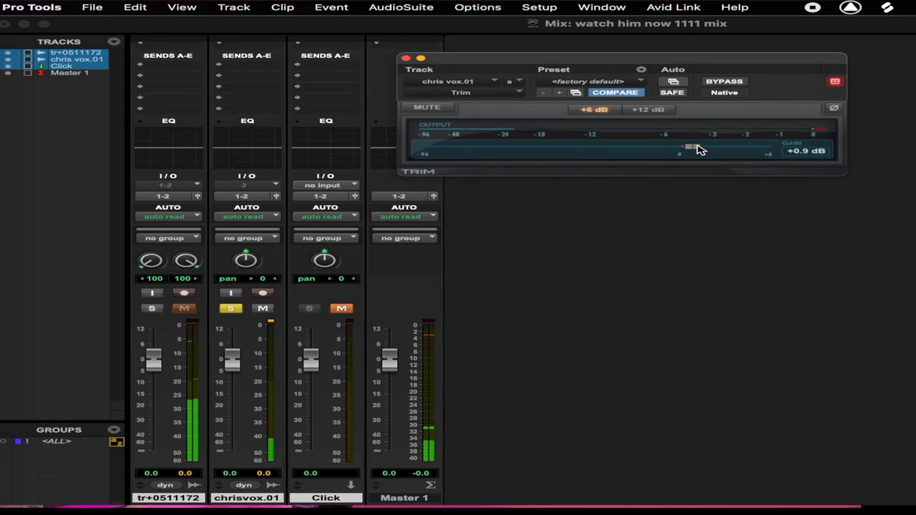
drag(687, 147, 692, 147)
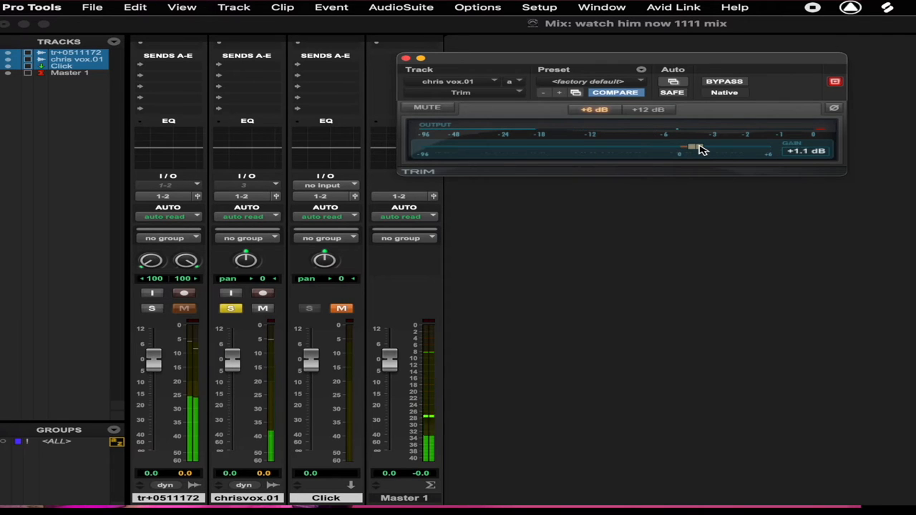
drag(693, 147, 697, 146)
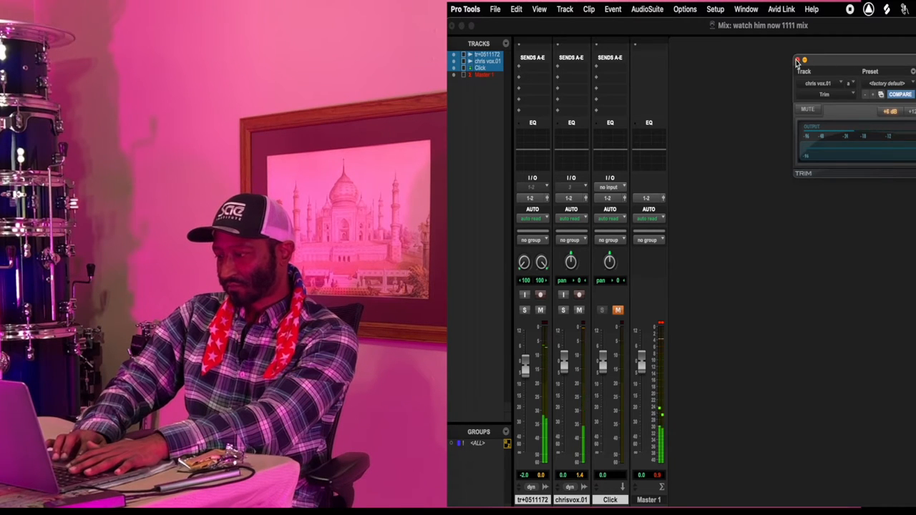
Close the Trim window and insert a stereo FabFilter Pro-Q 2 on the beat track
click(797, 60)
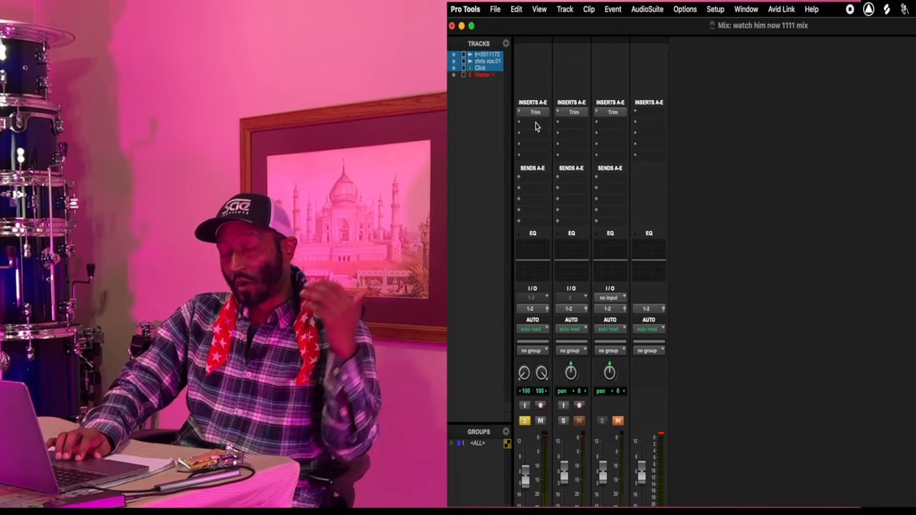
click(533, 113)
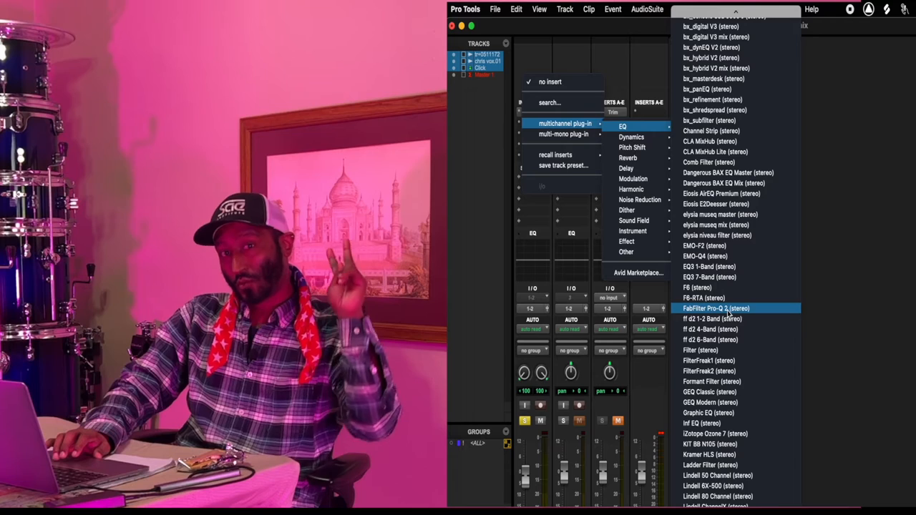
click(716, 309)
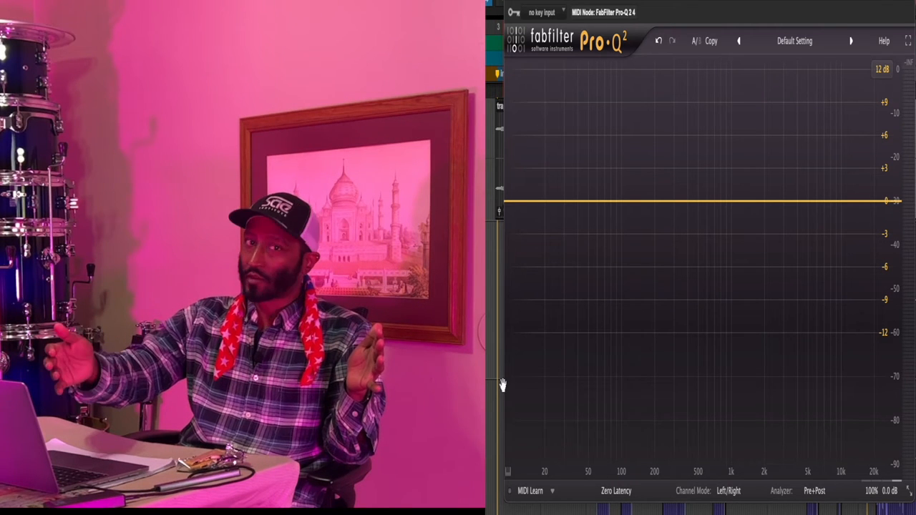
mouse_move(666, 366)
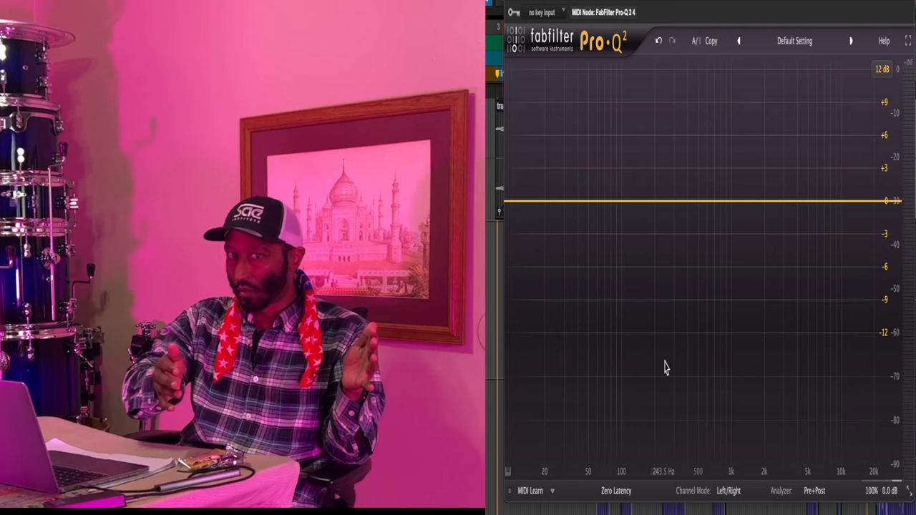
mouse_move(683, 366)
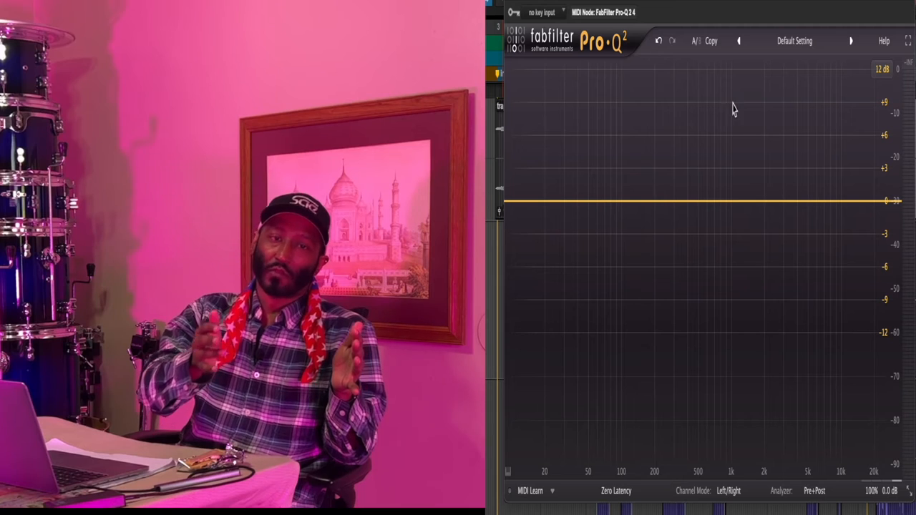
mouse_move(823, 220)
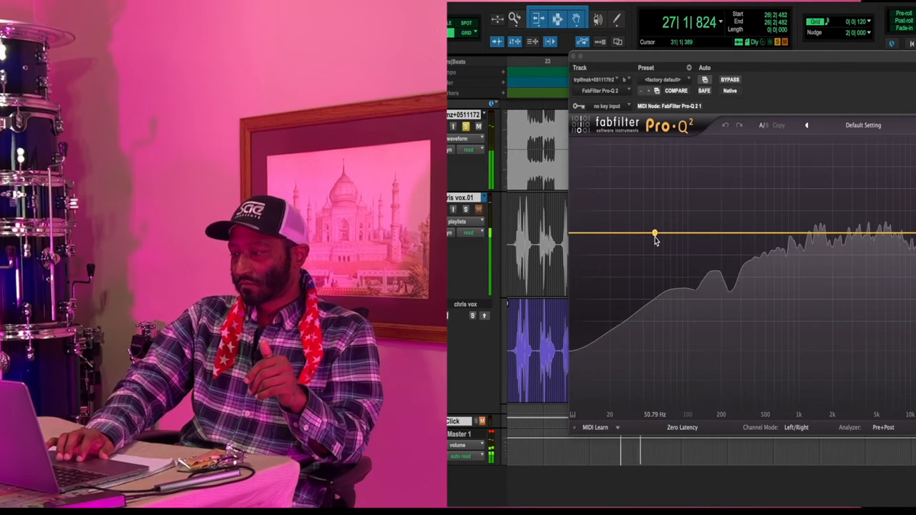
On the beat's Pro-Q 2, boost around 70 Hz and add a low cut near 25 Hz
drag(655, 234, 671, 234)
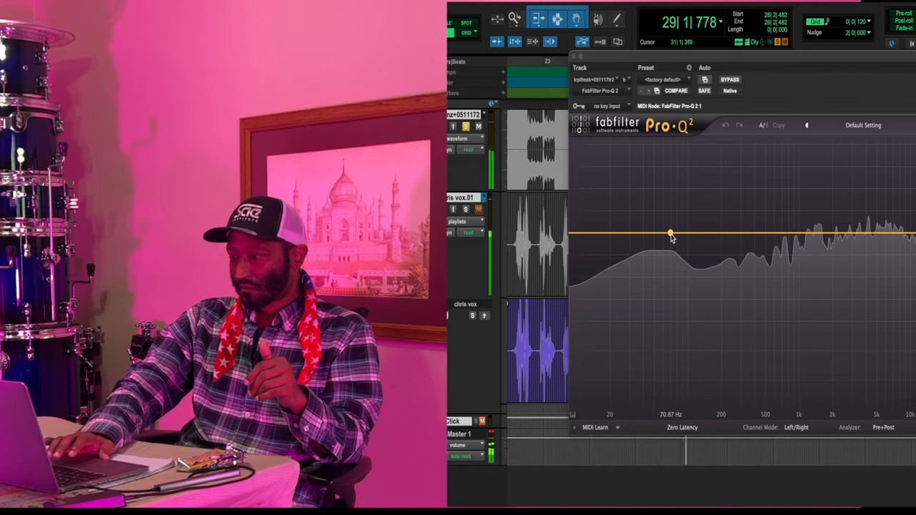
drag(670, 235, 670, 212)
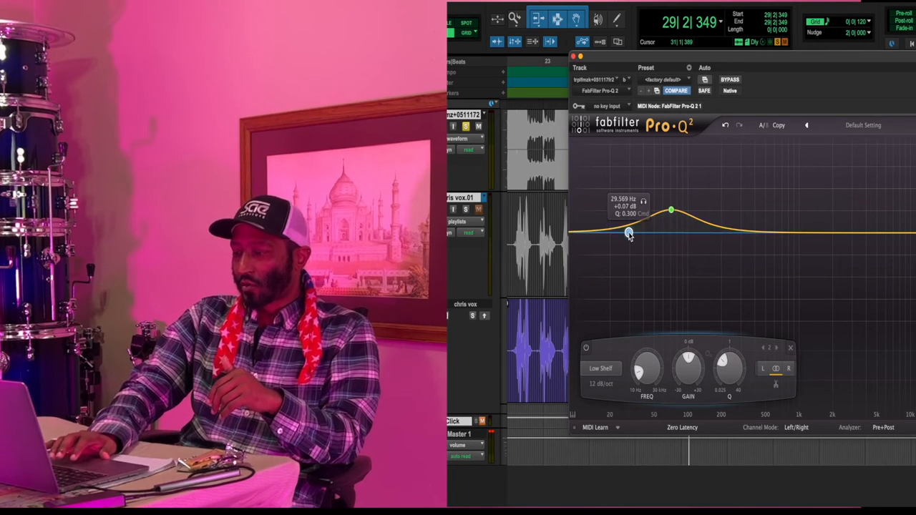
click(602, 368)
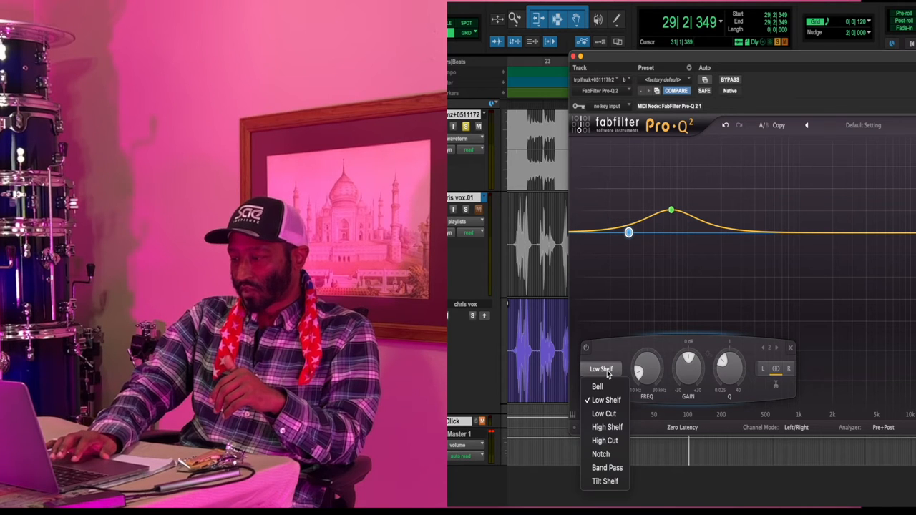
click(604, 413)
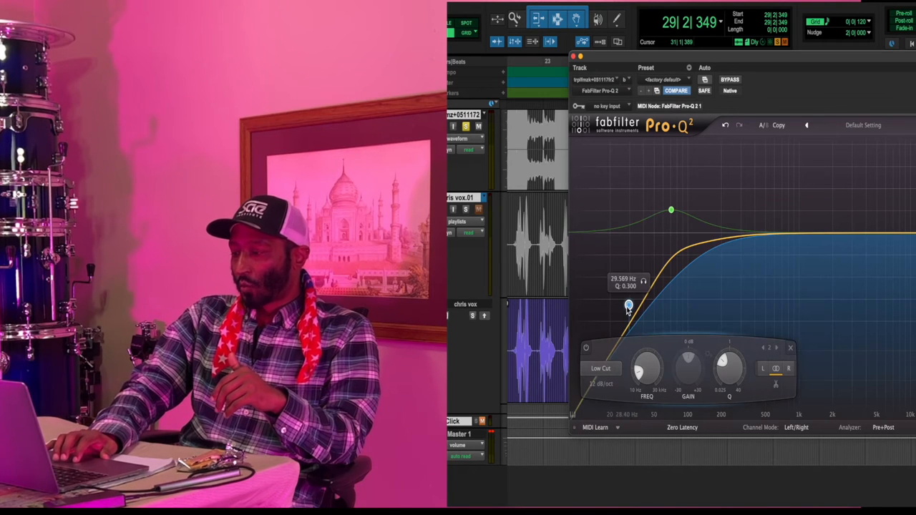
drag(627, 305, 608, 231)
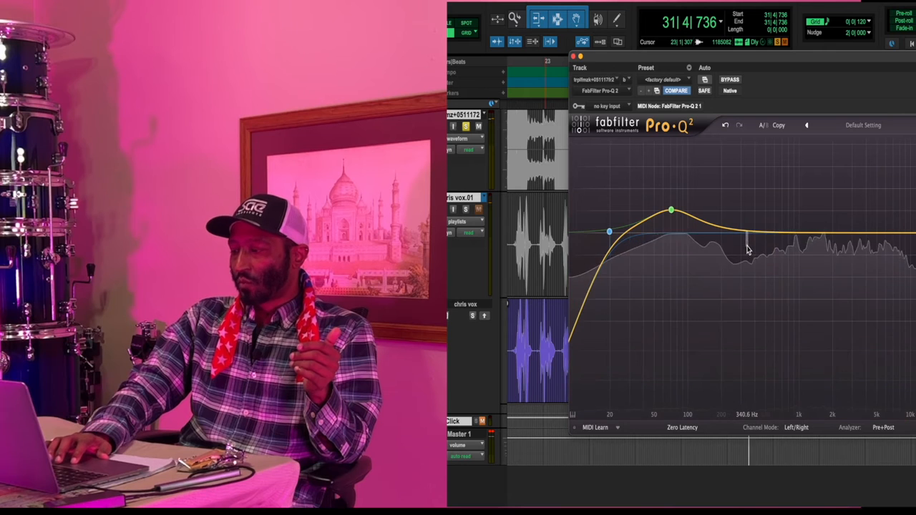
Dip the beat's Pro-Q 2 around 400 Hz and gently boost near 2 kHz
drag(741, 233, 756, 260)
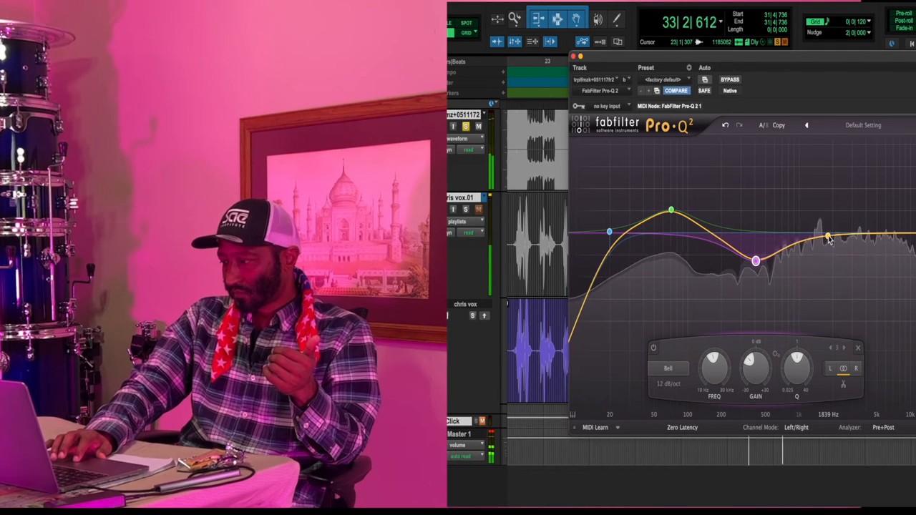
drag(826, 235, 817, 220)
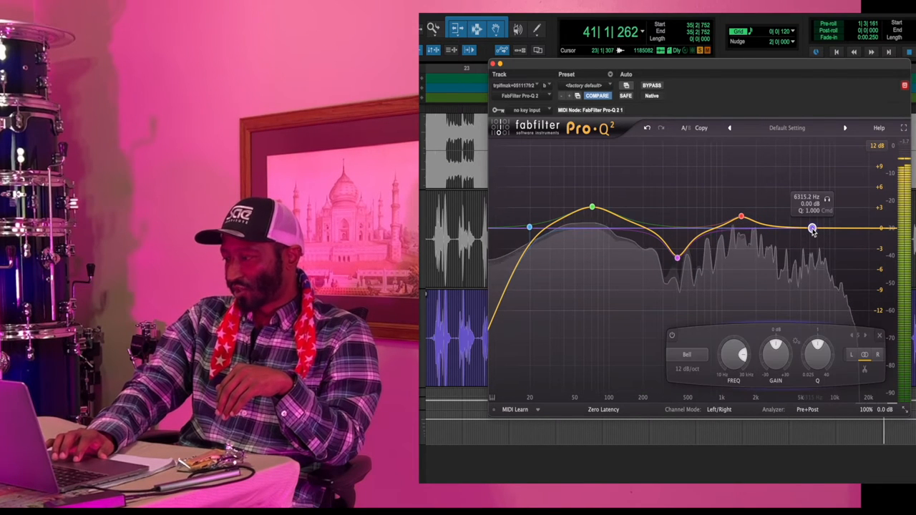
Turn the beat's top Pro-Q 2 band into a high shelf lifted above about 6 kHz
click(686, 355)
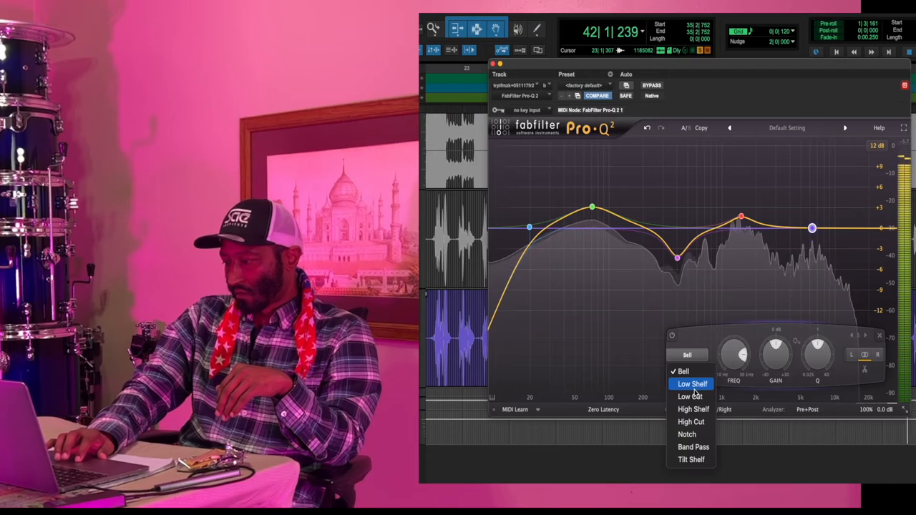
click(692, 408)
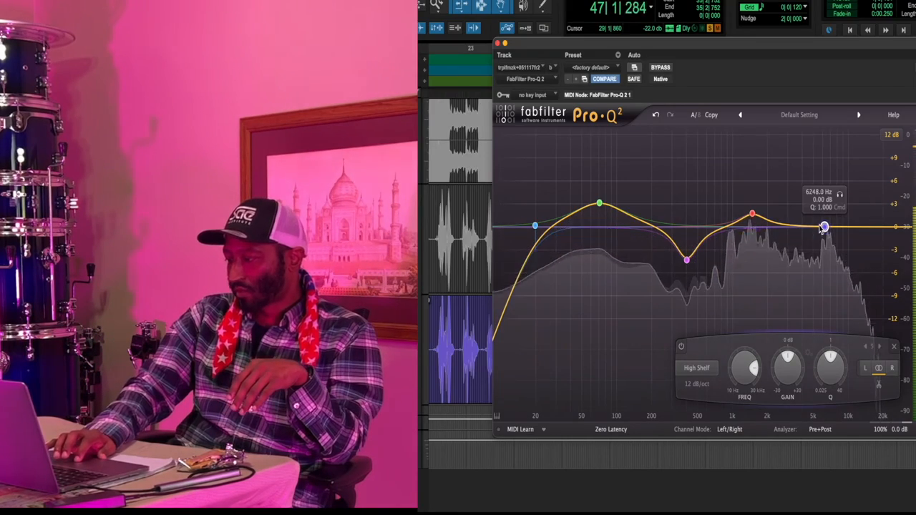
drag(823, 227, 812, 218)
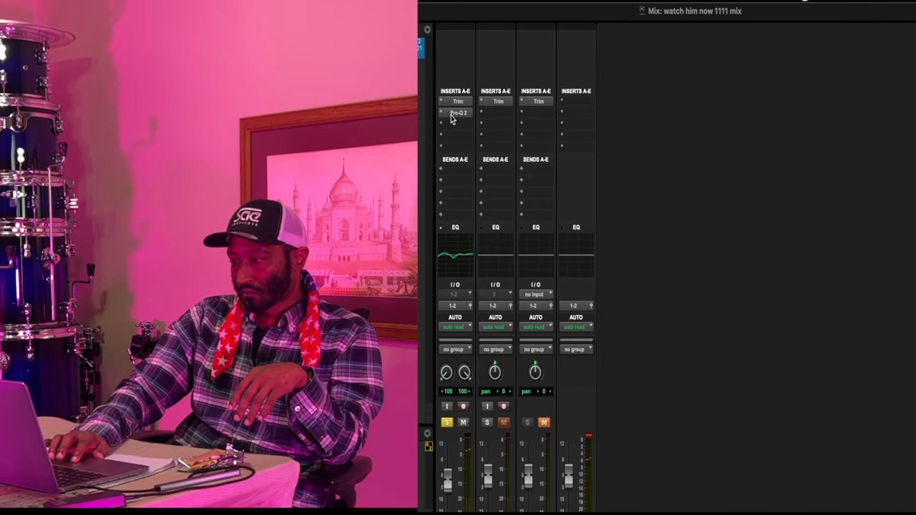
click(458, 113)
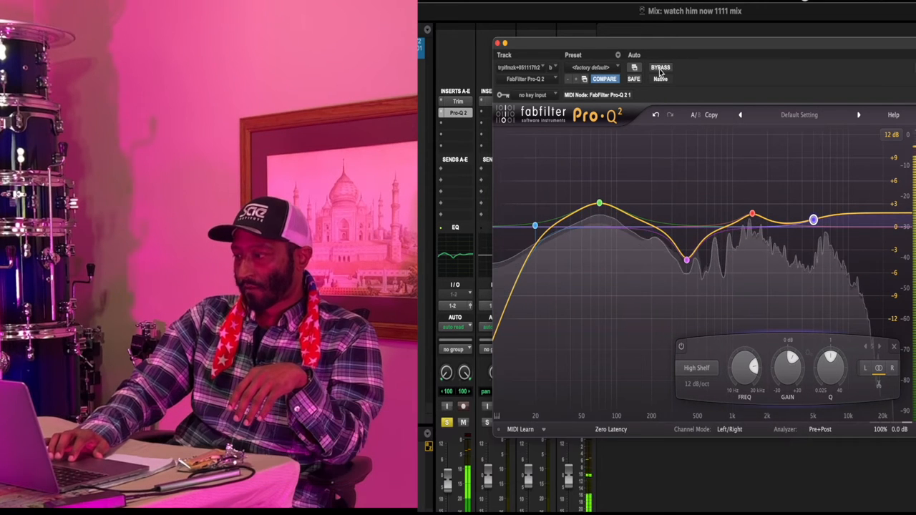
click(660, 67)
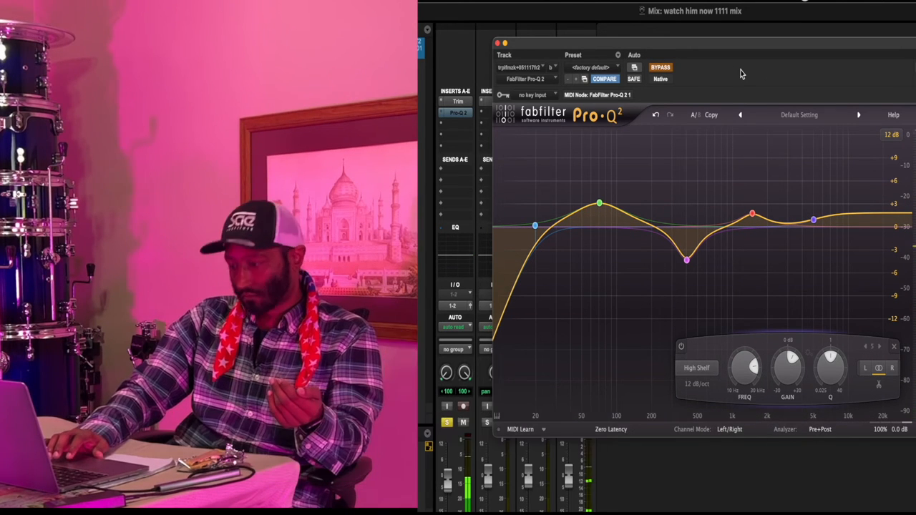
click(660, 67)
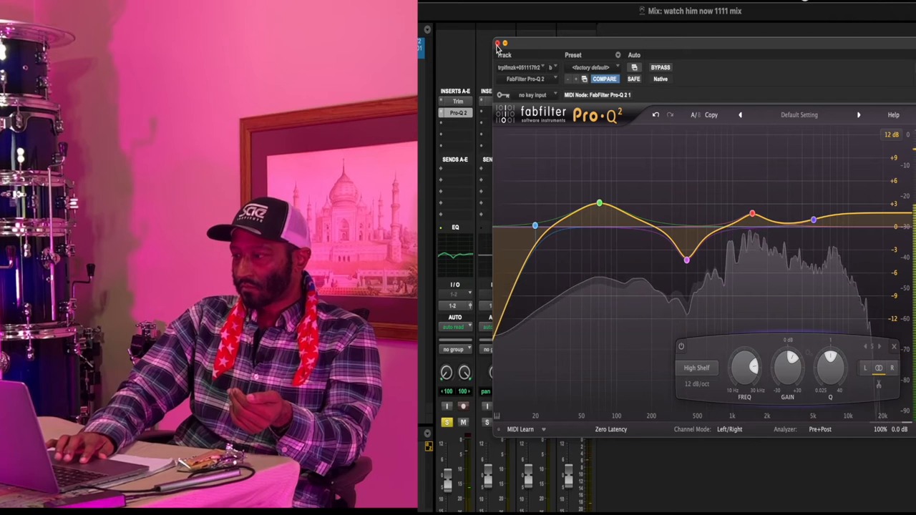
click(497, 45)
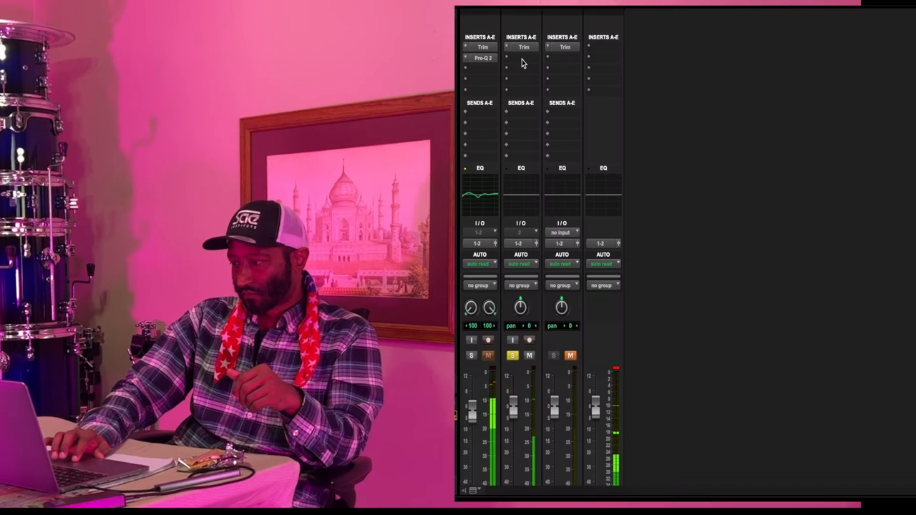
mouse_move(483, 58)
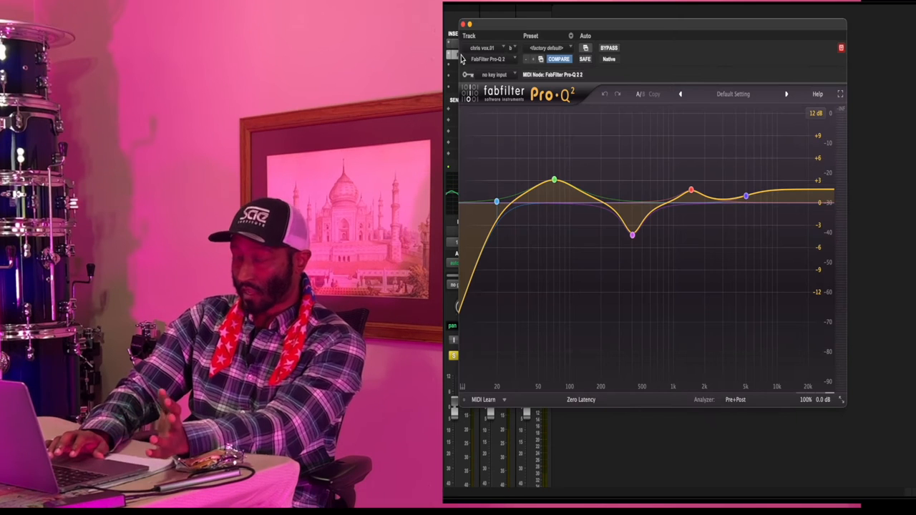
Clear the vocal's Pro-Q 2 to a flat curve from the preset menu
click(733, 94)
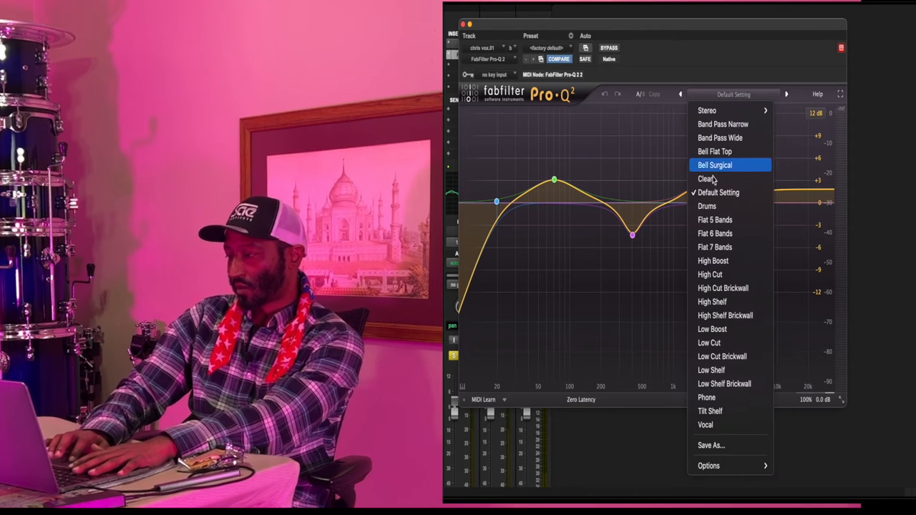
click(705, 179)
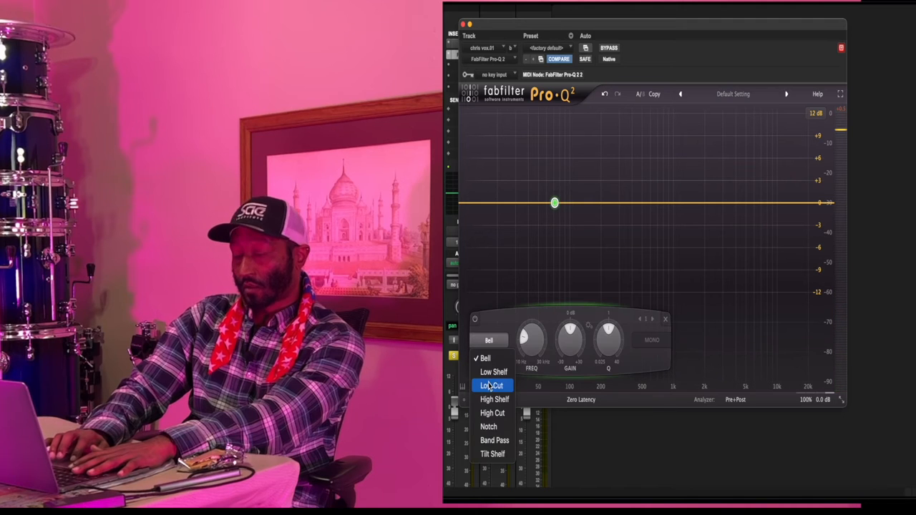
Turn vocal EQ band 1 into a low cut near 80 Hz and add a band near 1.2 kHz
click(492, 386)
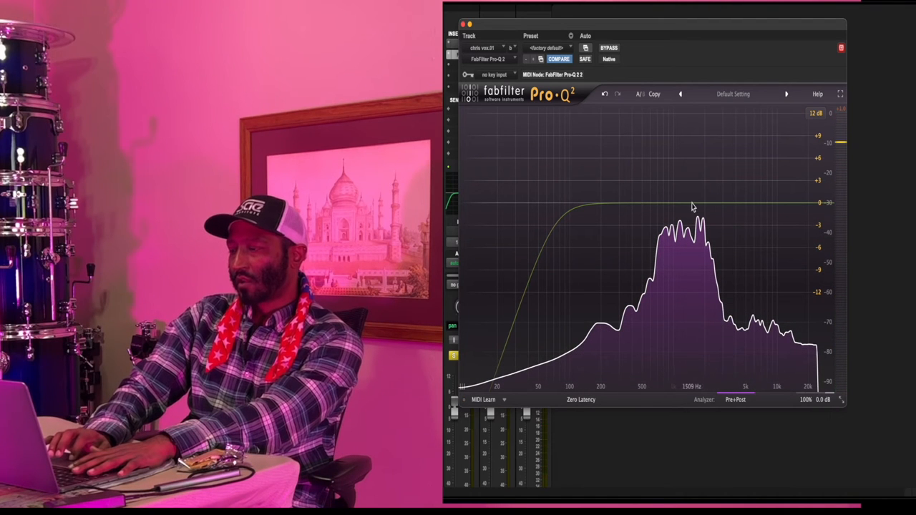
click(681, 188)
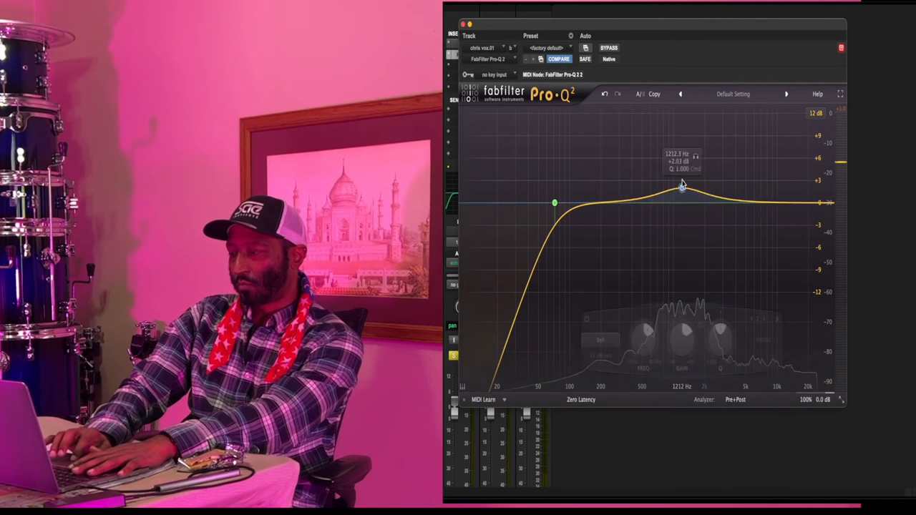
Boost-and-sweep to find harsh spots, then carve narrow cuts near 2 kHz and 300 Hz
drag(679, 187, 681, 137)
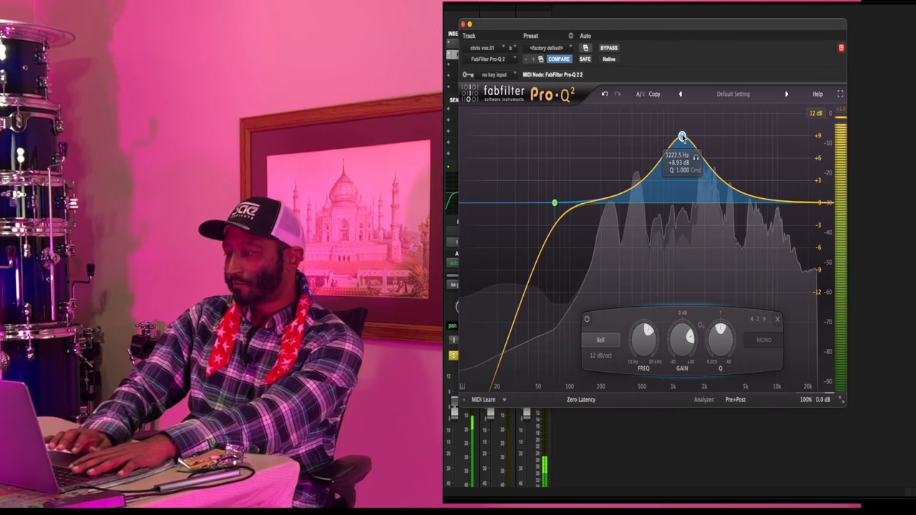
drag(681, 137, 705, 136)
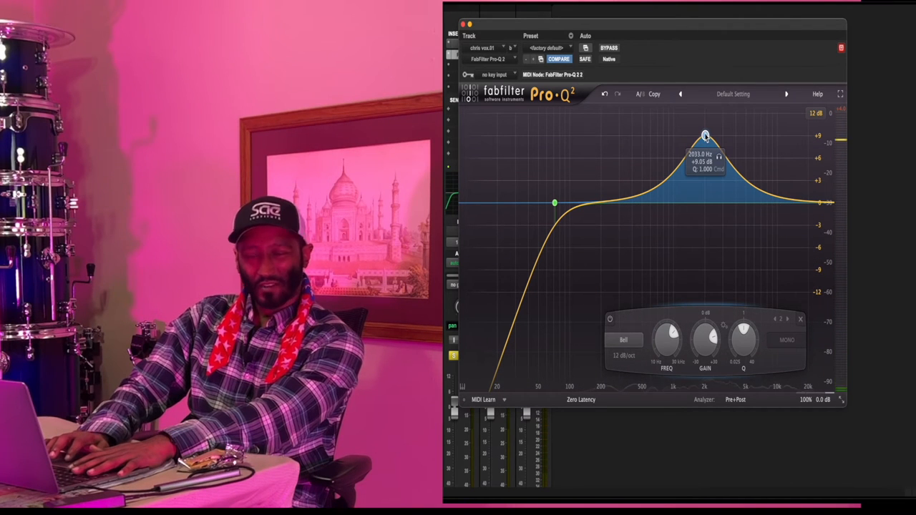
drag(705, 136, 705, 229)
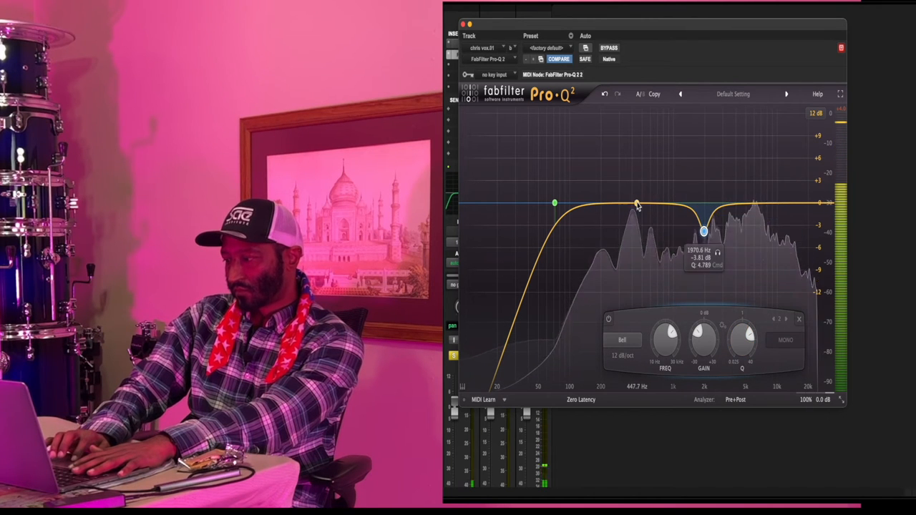
drag(637, 202, 642, 116)
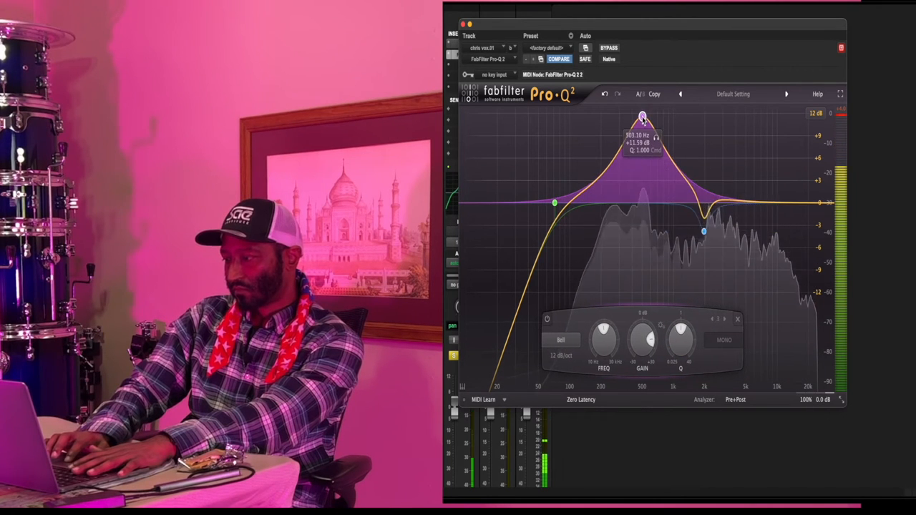
drag(642, 116, 629, 116)
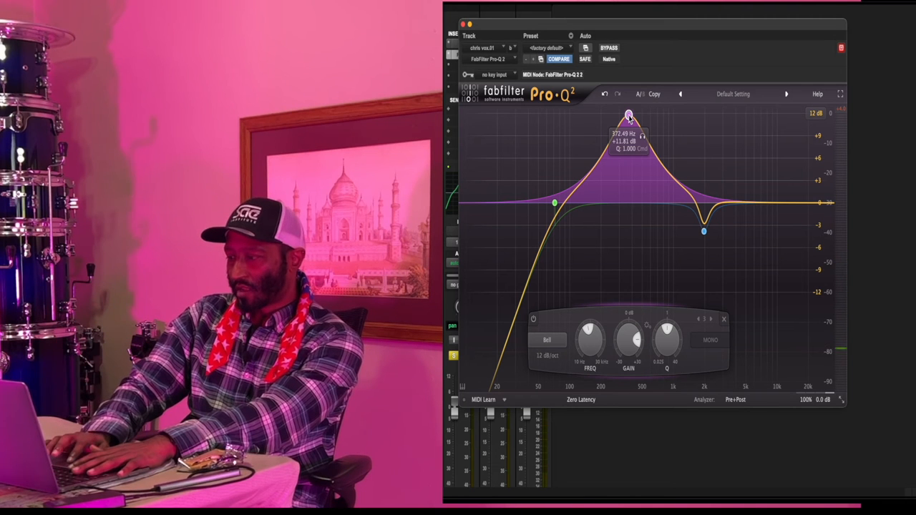
drag(628, 116, 627, 227)
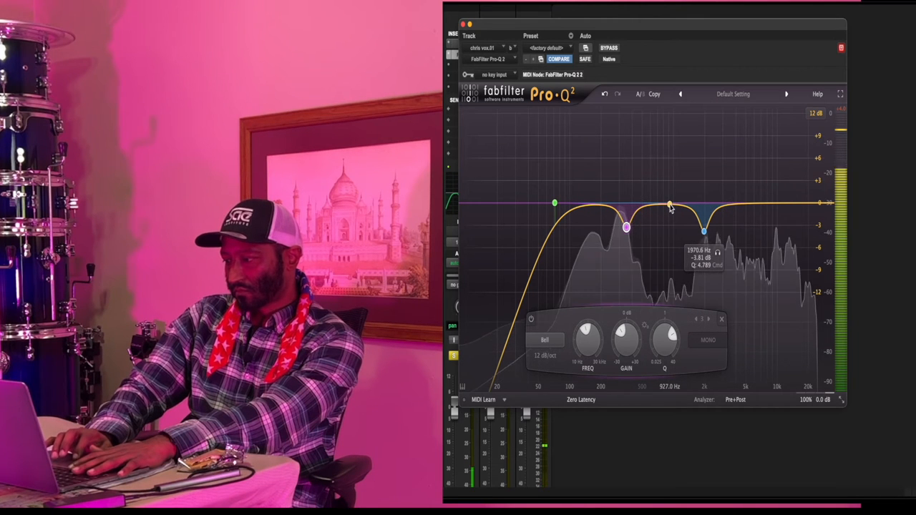
Carve narrow cuts around 800 Hz and 4.6 kHz, adjusting band 5's Q width
drag(669, 206, 658, 130)
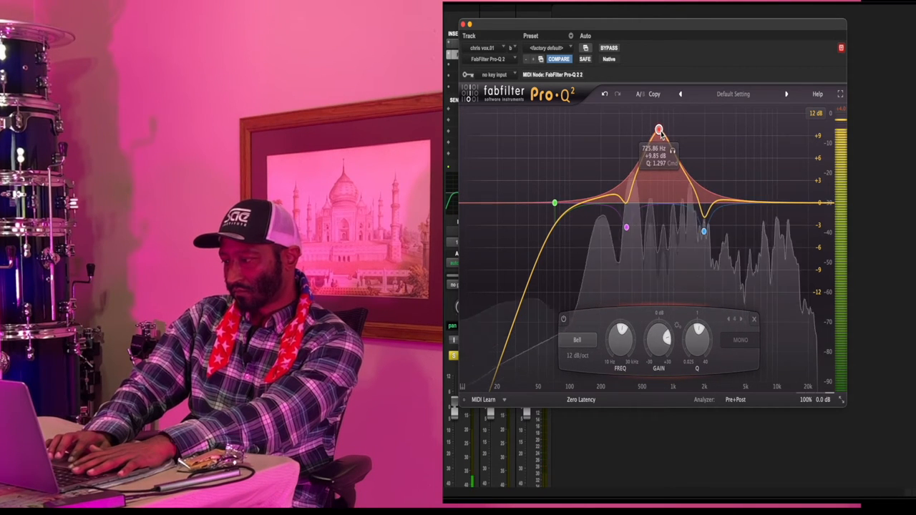
drag(660, 130, 671, 129)
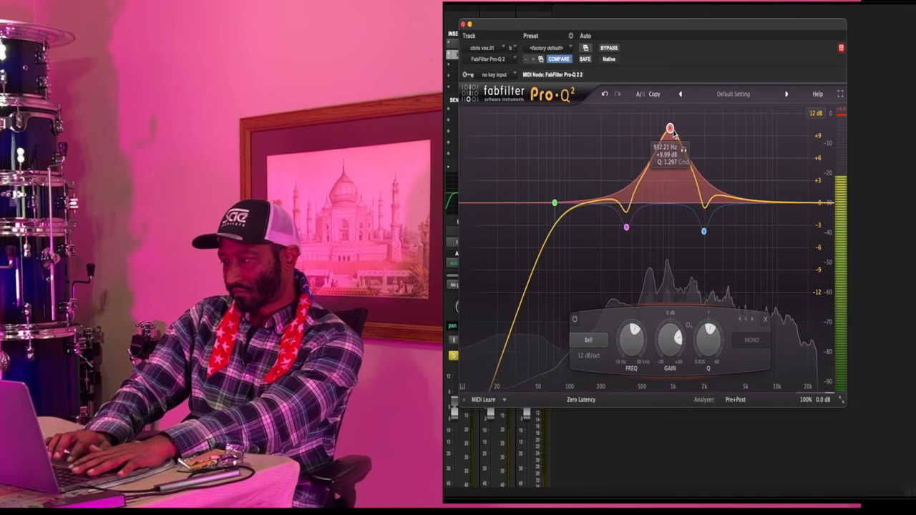
drag(671, 129, 655, 129)
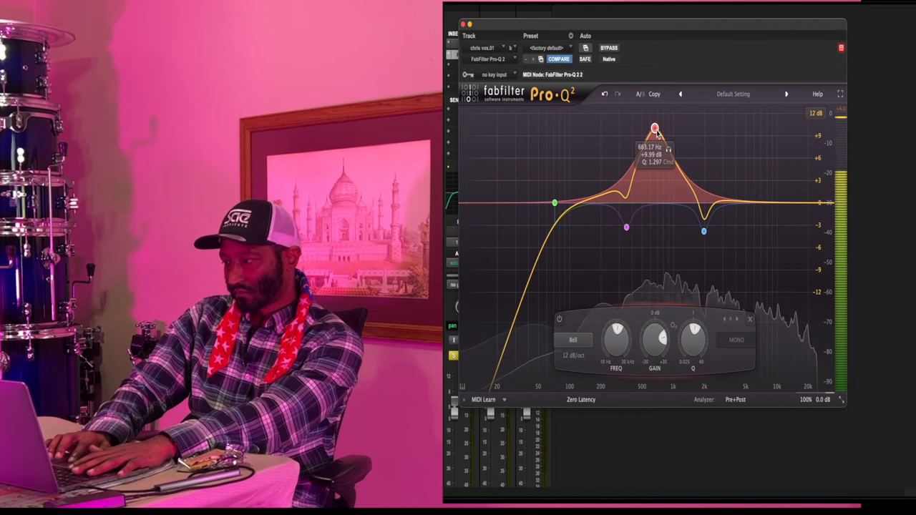
drag(655, 129, 664, 127)
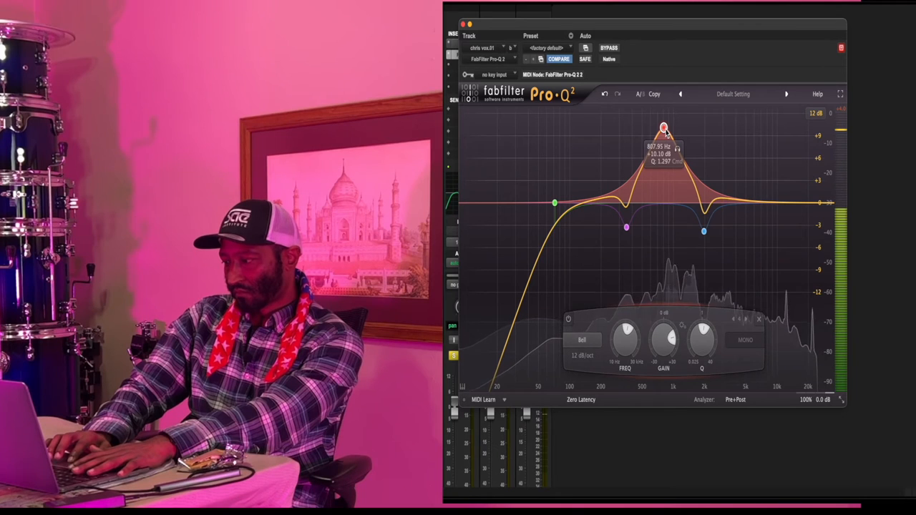
drag(664, 127, 664, 150)
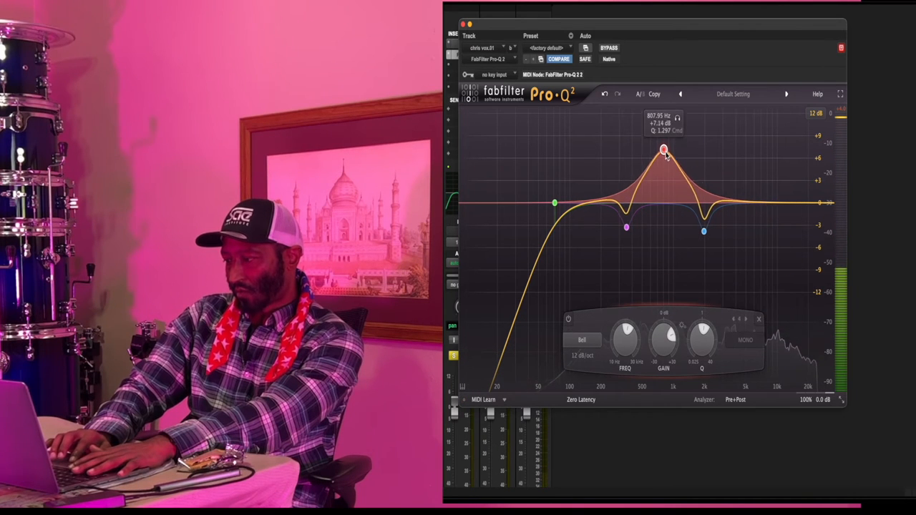
drag(662, 150, 662, 243)
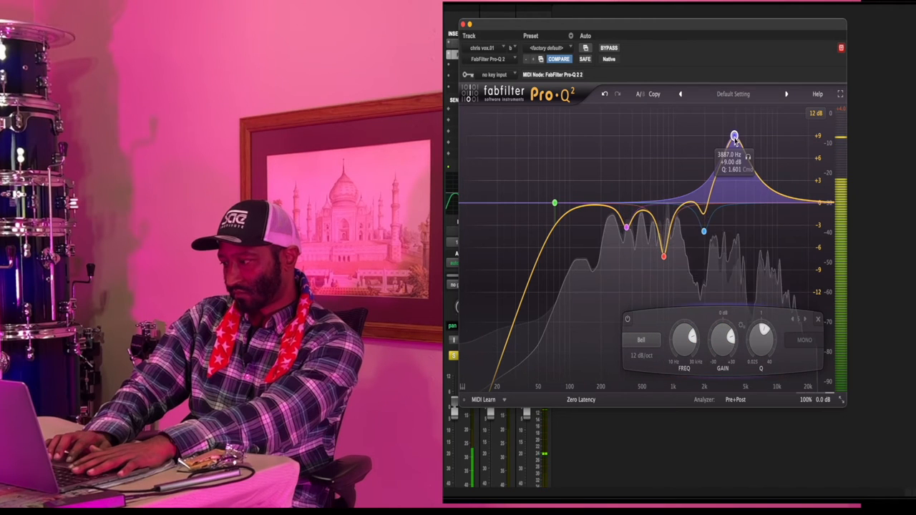
drag(733, 136, 742, 136)
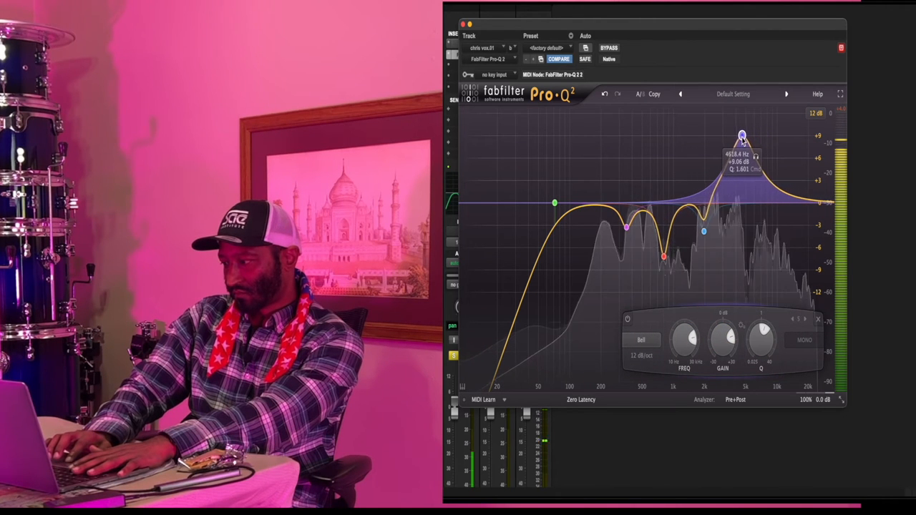
drag(742, 135, 741, 136)
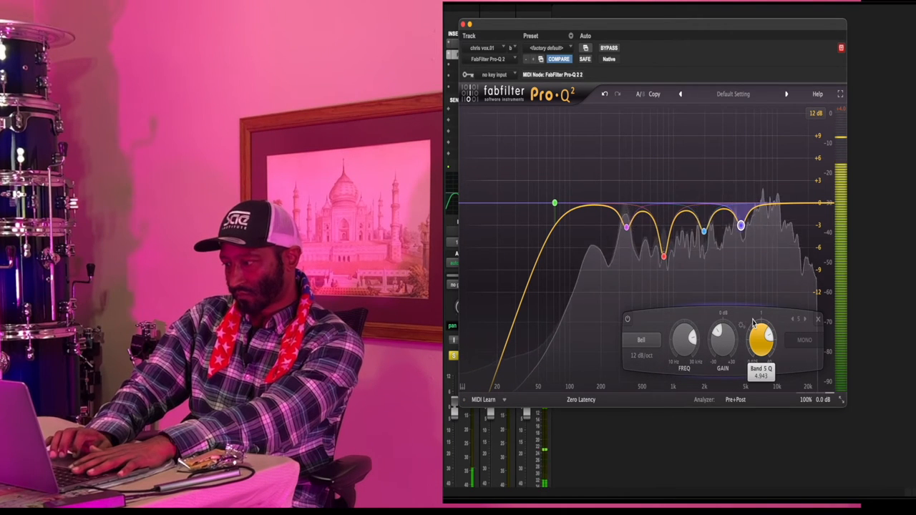
click(609, 48)
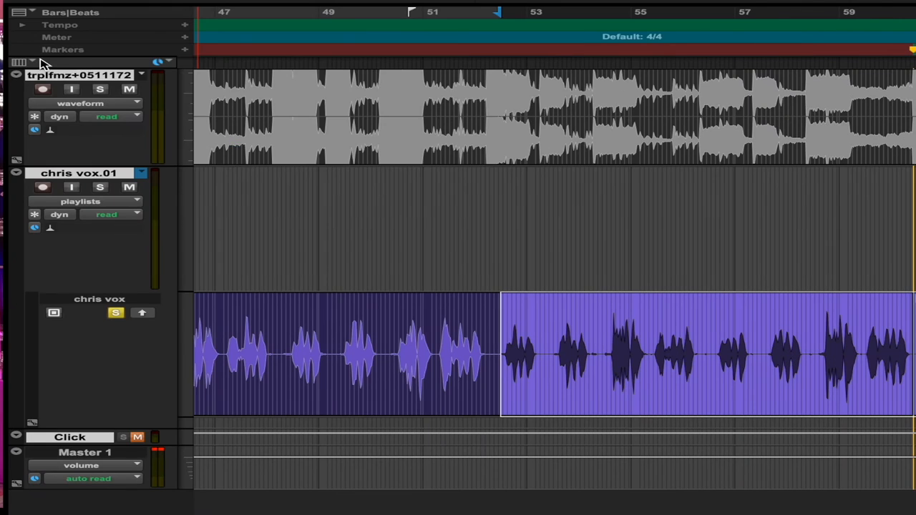
Show the Edit window's column options, listing inserts, sends and other track details
click(43, 63)
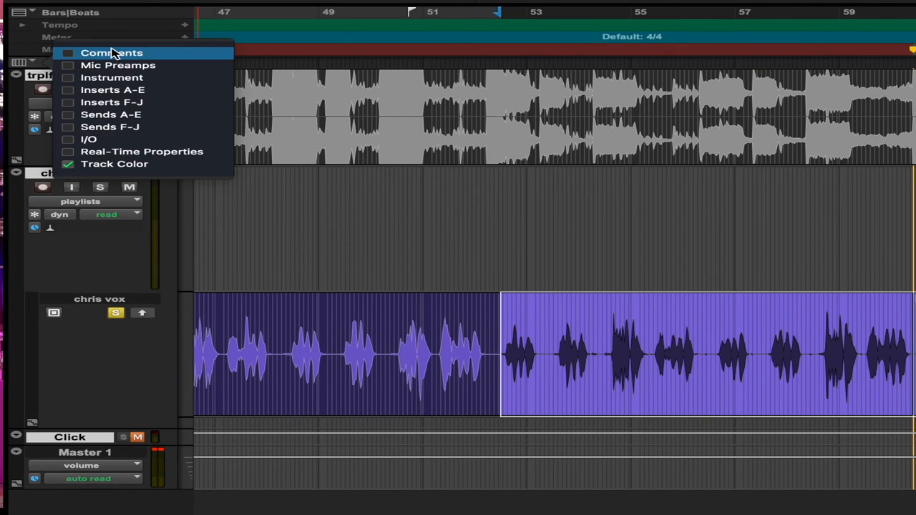
mouse_move(111, 77)
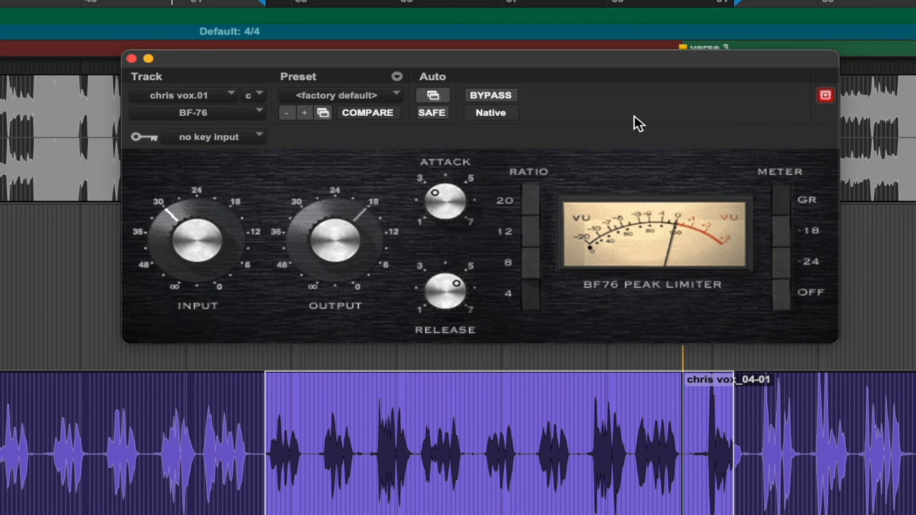
mouse_move(197, 258)
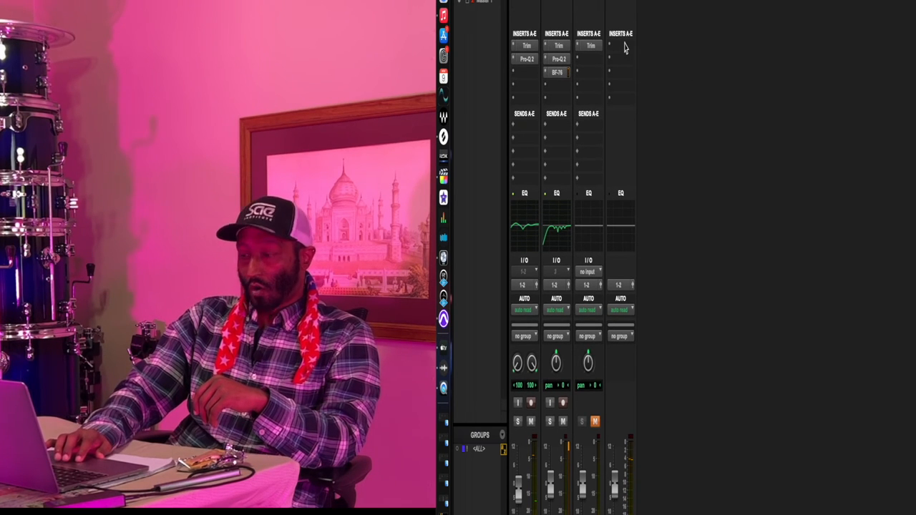
Bring up the EQ plug-in list from Master 1's empty insert slot
click(620, 46)
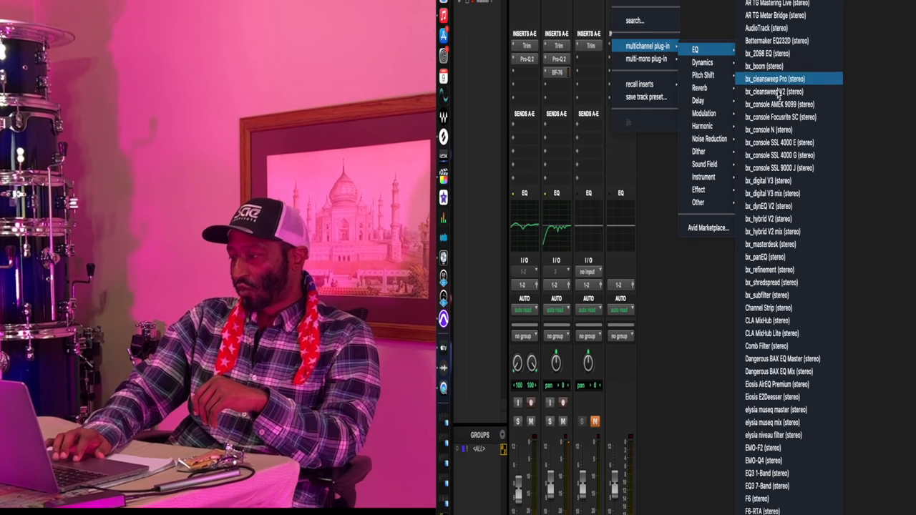
mouse_move(780, 194)
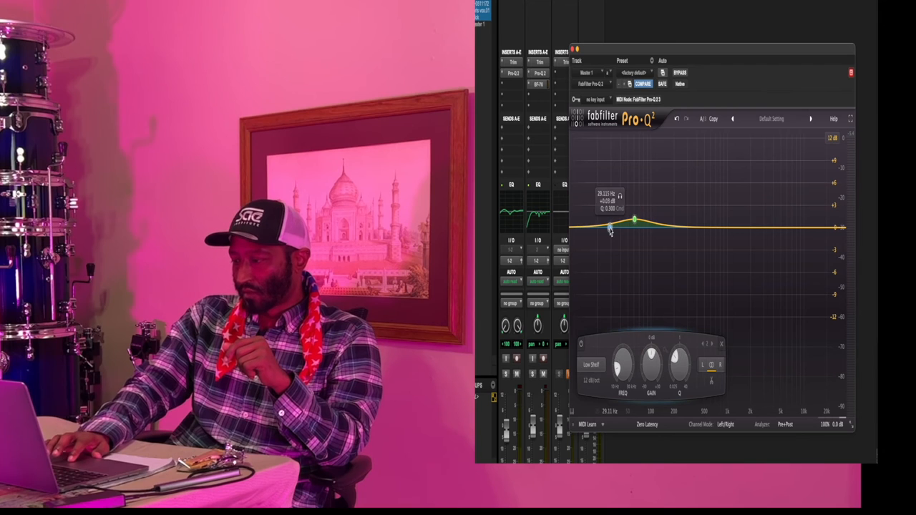
Give the master Pro-Q 2 a low cut, dips near 555 Hz and 1.8 kHz, and a high shelf
click(591, 365)
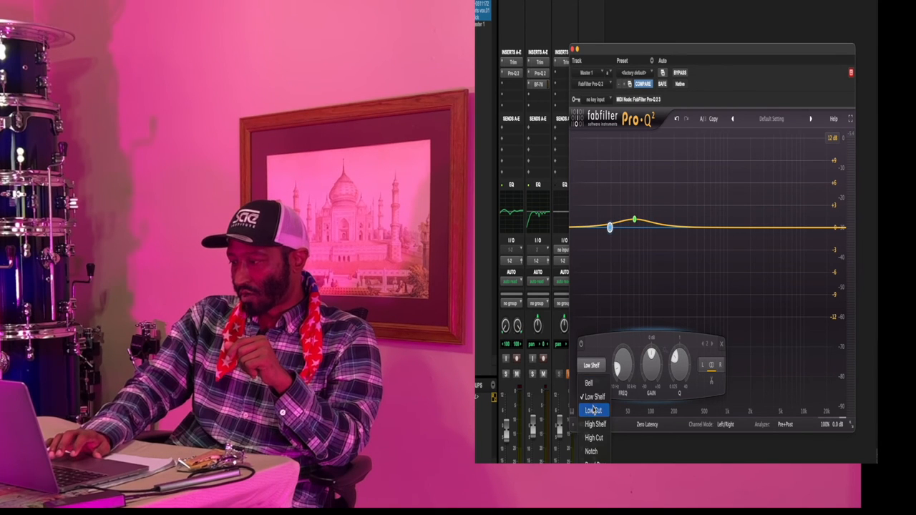
click(594, 410)
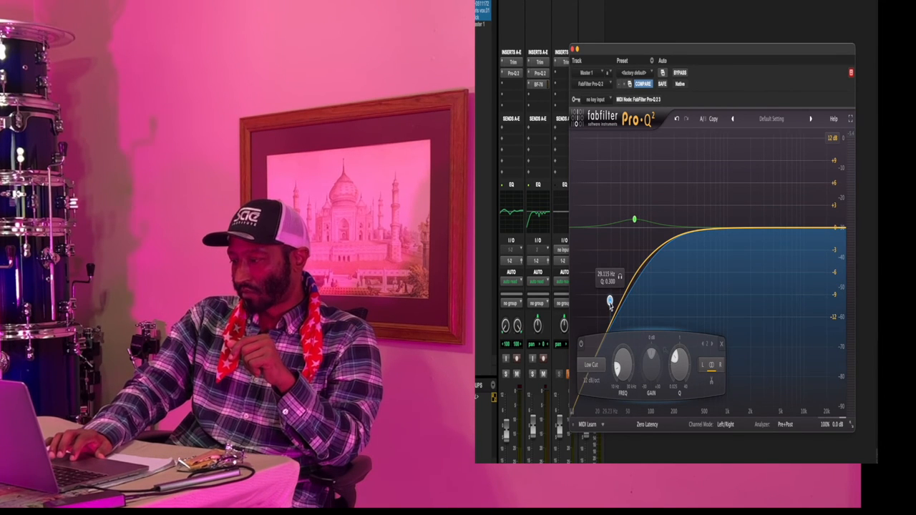
drag(612, 299, 603, 219)
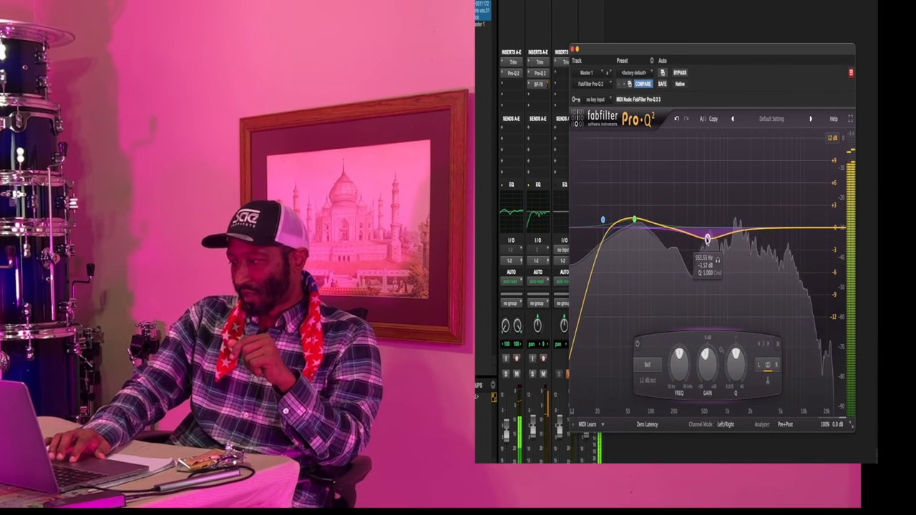
drag(706, 239, 706, 244)
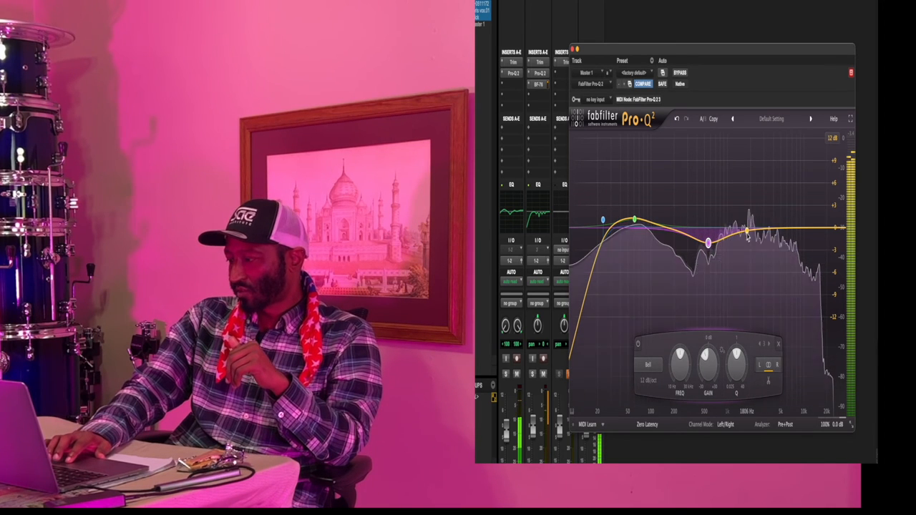
drag(746, 230, 750, 245)
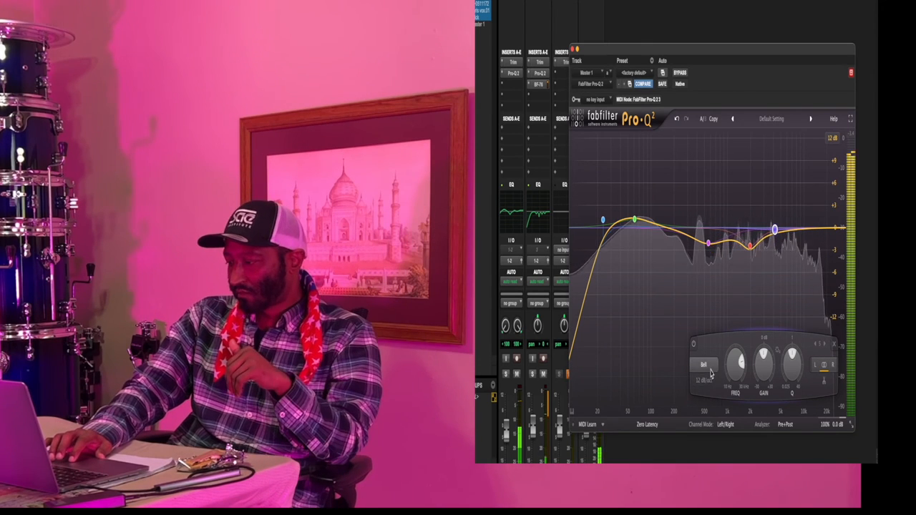
click(703, 365)
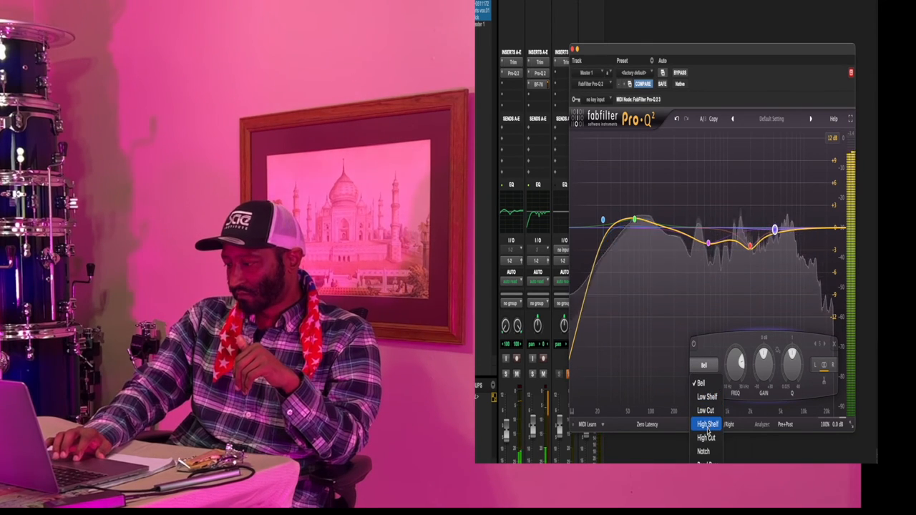
click(707, 425)
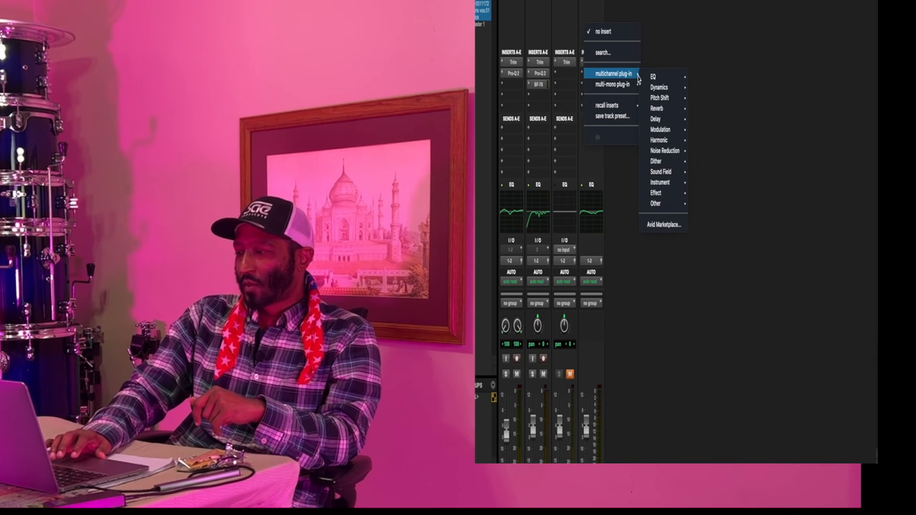
mouse_move(658, 87)
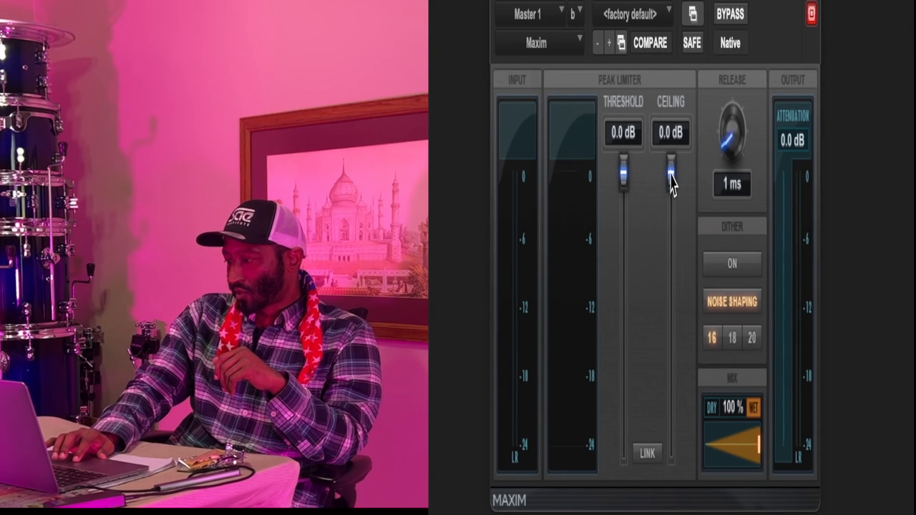
Lower Maxim's output Ceiling fader on the master to -3.1 dB
drag(671, 175, 671, 193)
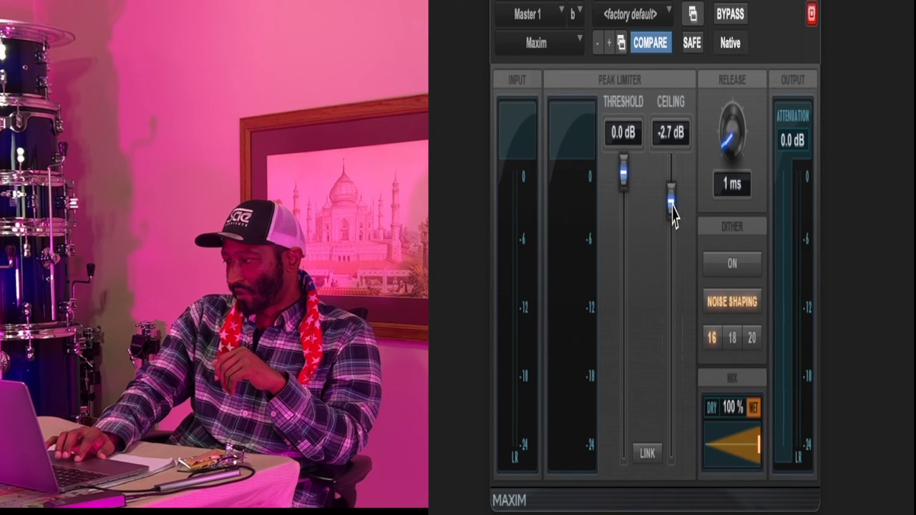
drag(670, 192, 670, 214)
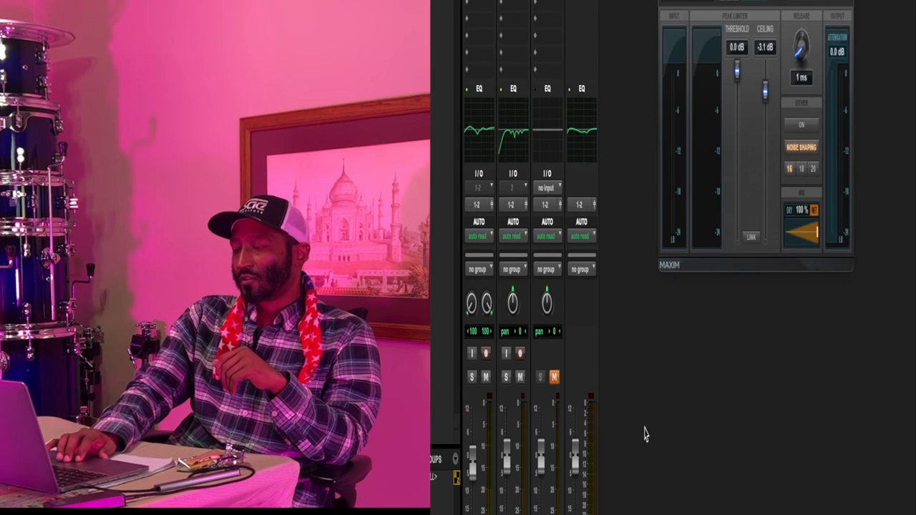
mouse_move(614, 450)
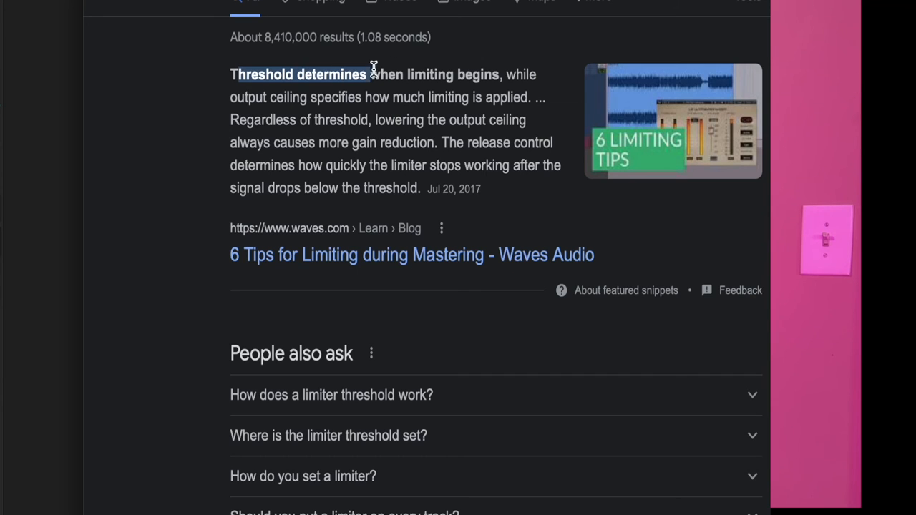
drag(369, 68, 540, 93)
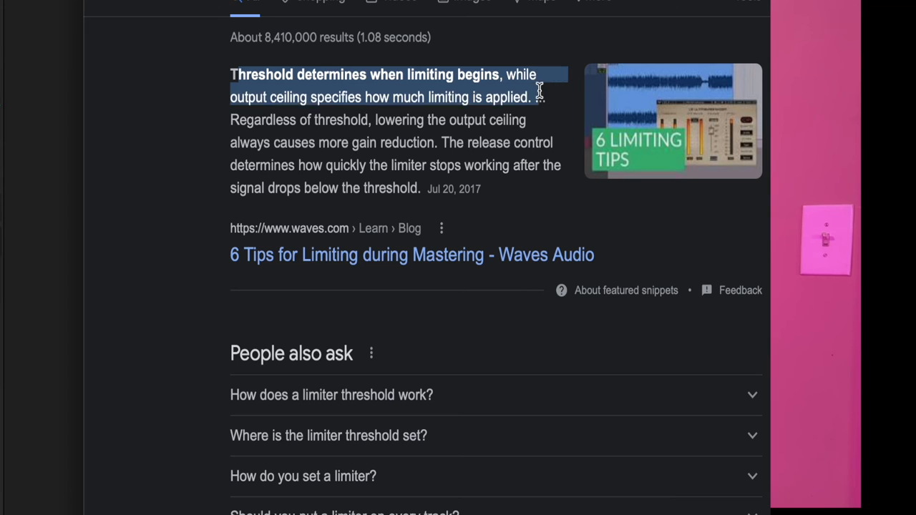
drag(540, 97, 544, 143)
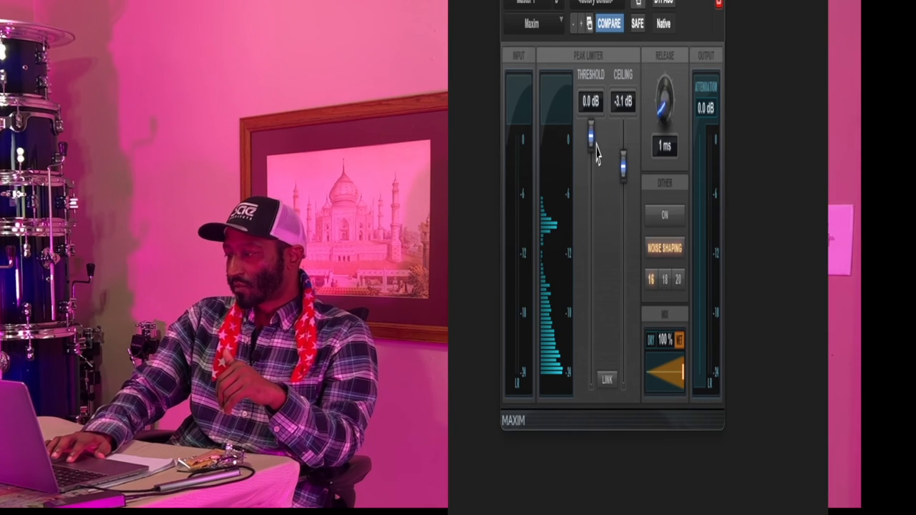
mouse_move(590, 129)
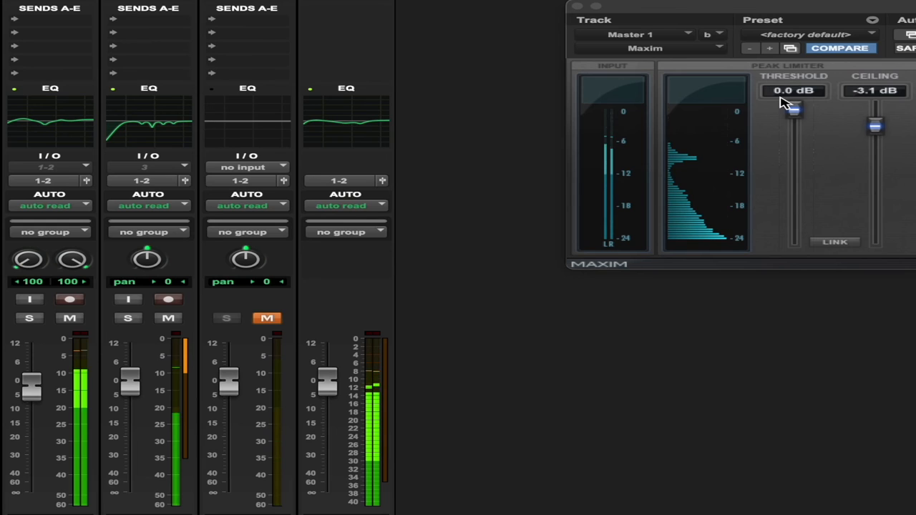
Pull Maxim's Threshold fader gradually from 0.0 dB down to -7.2 dB
drag(793, 106, 793, 113)
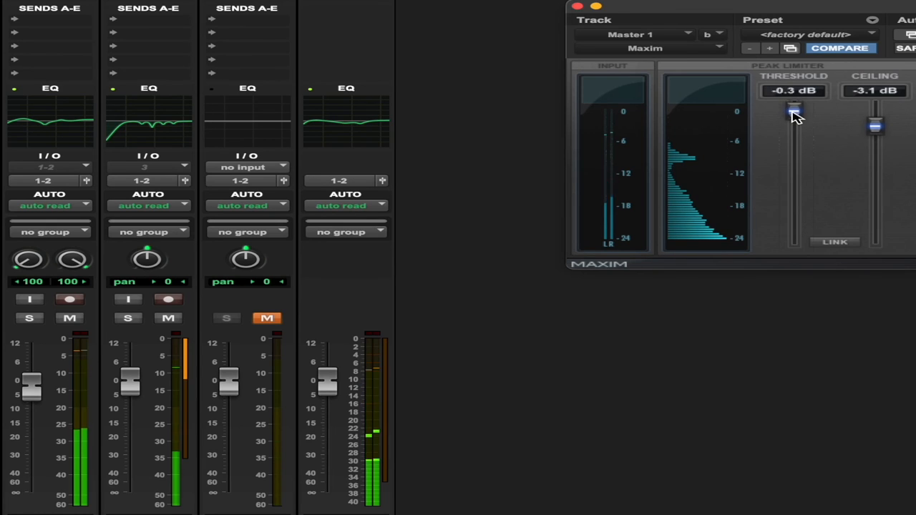
drag(795, 115, 795, 121)
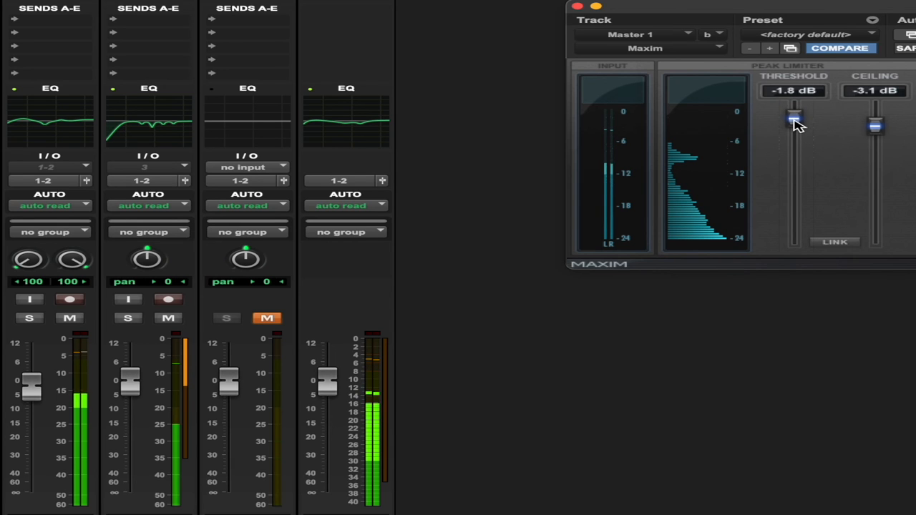
drag(794, 118, 794, 132)
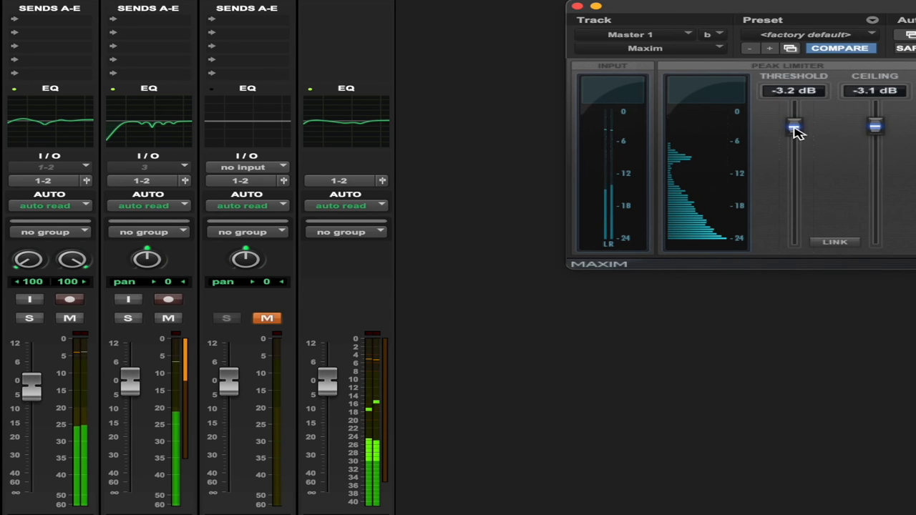
drag(794, 128, 794, 136)
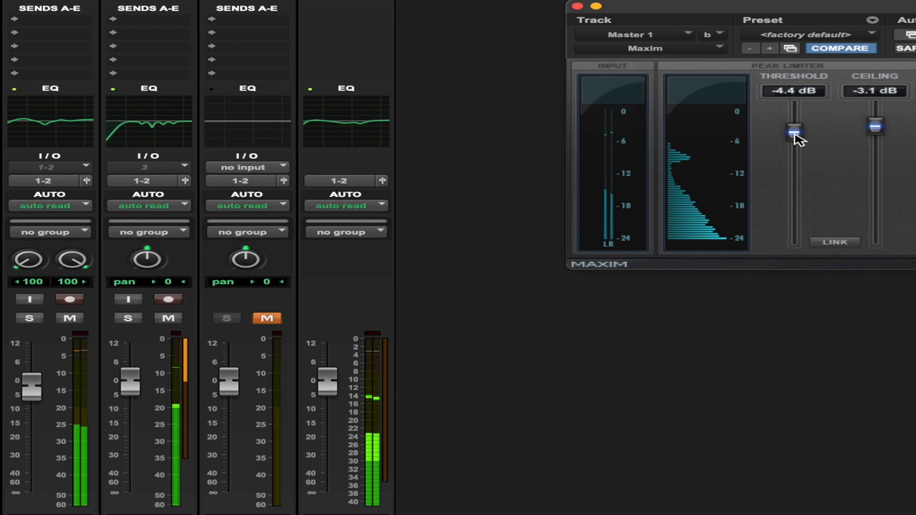
drag(794, 131, 794, 137)
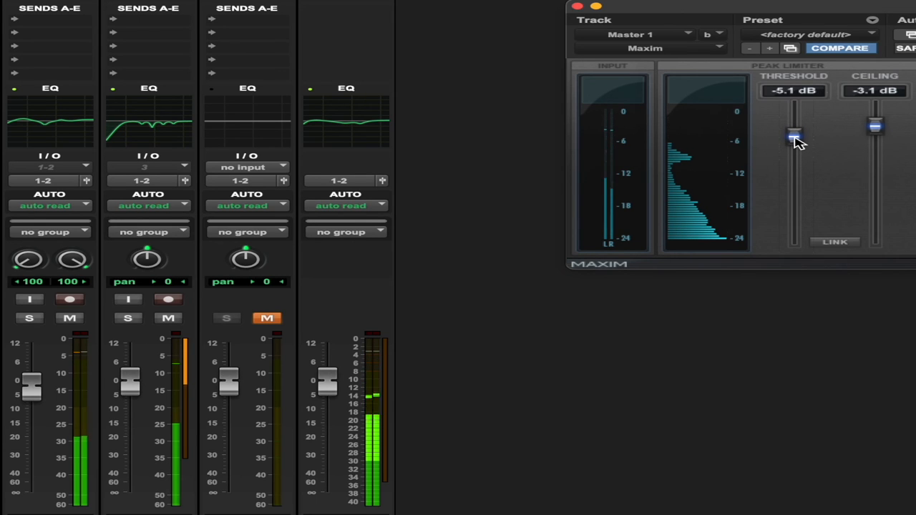
drag(794, 138, 794, 150)
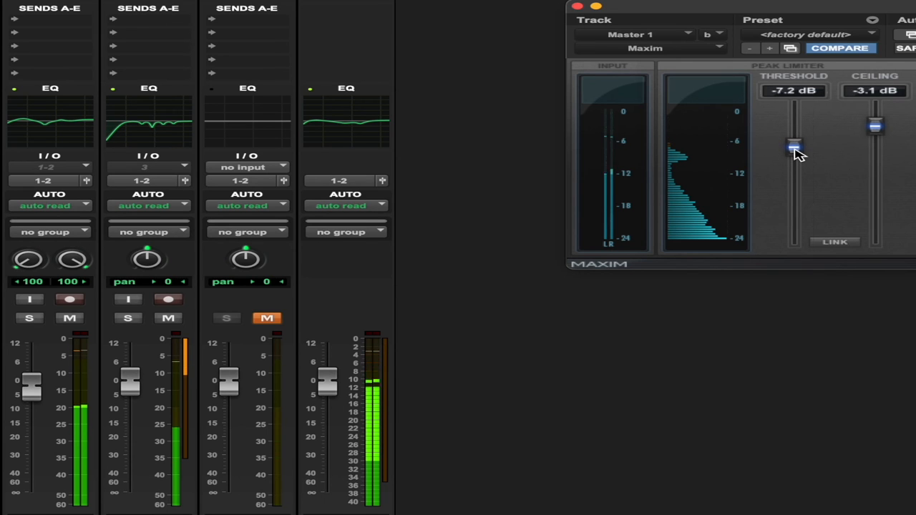
mouse_move(794, 147)
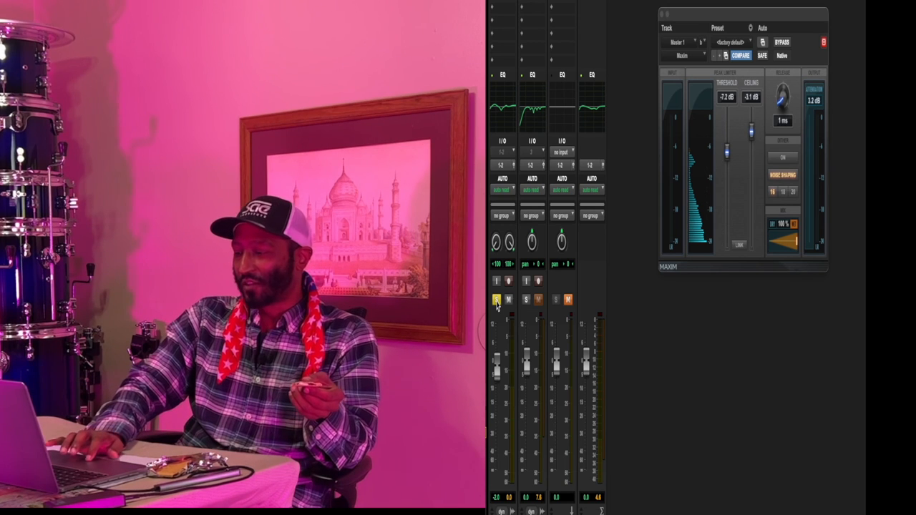
Solo the vocal track alongside the already-soloed beat track
click(526, 299)
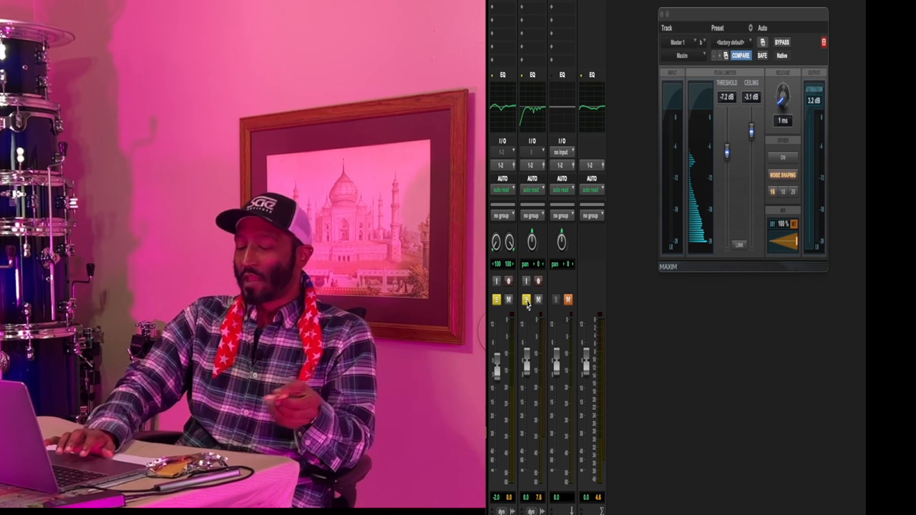